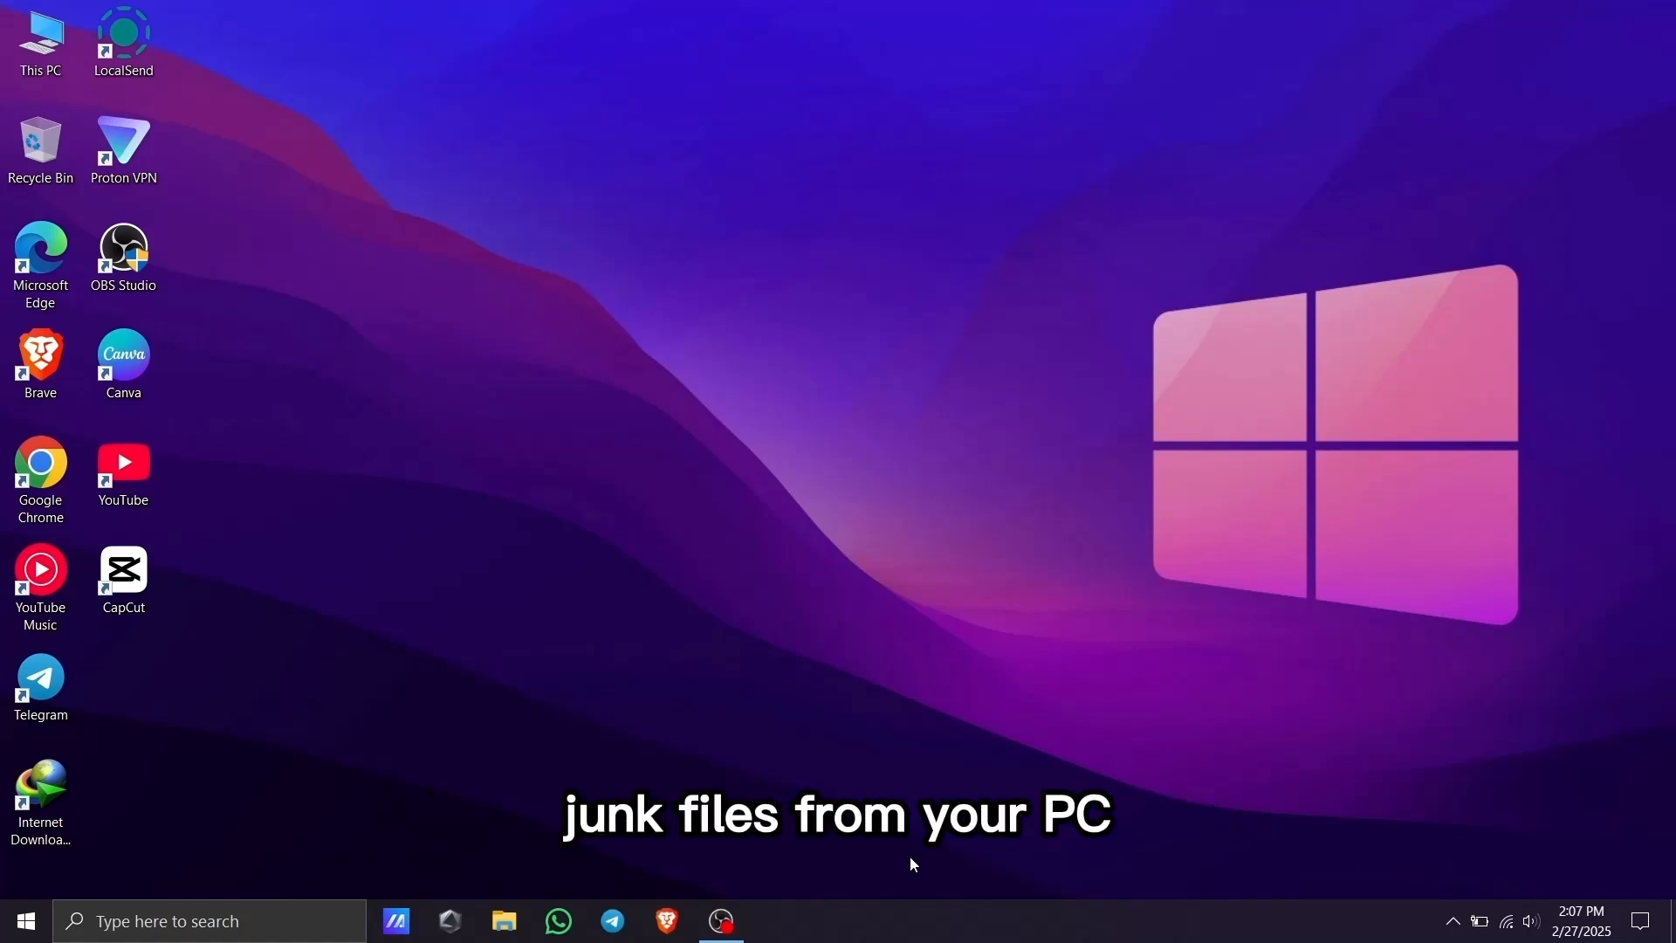
mouse_move(434, 743)
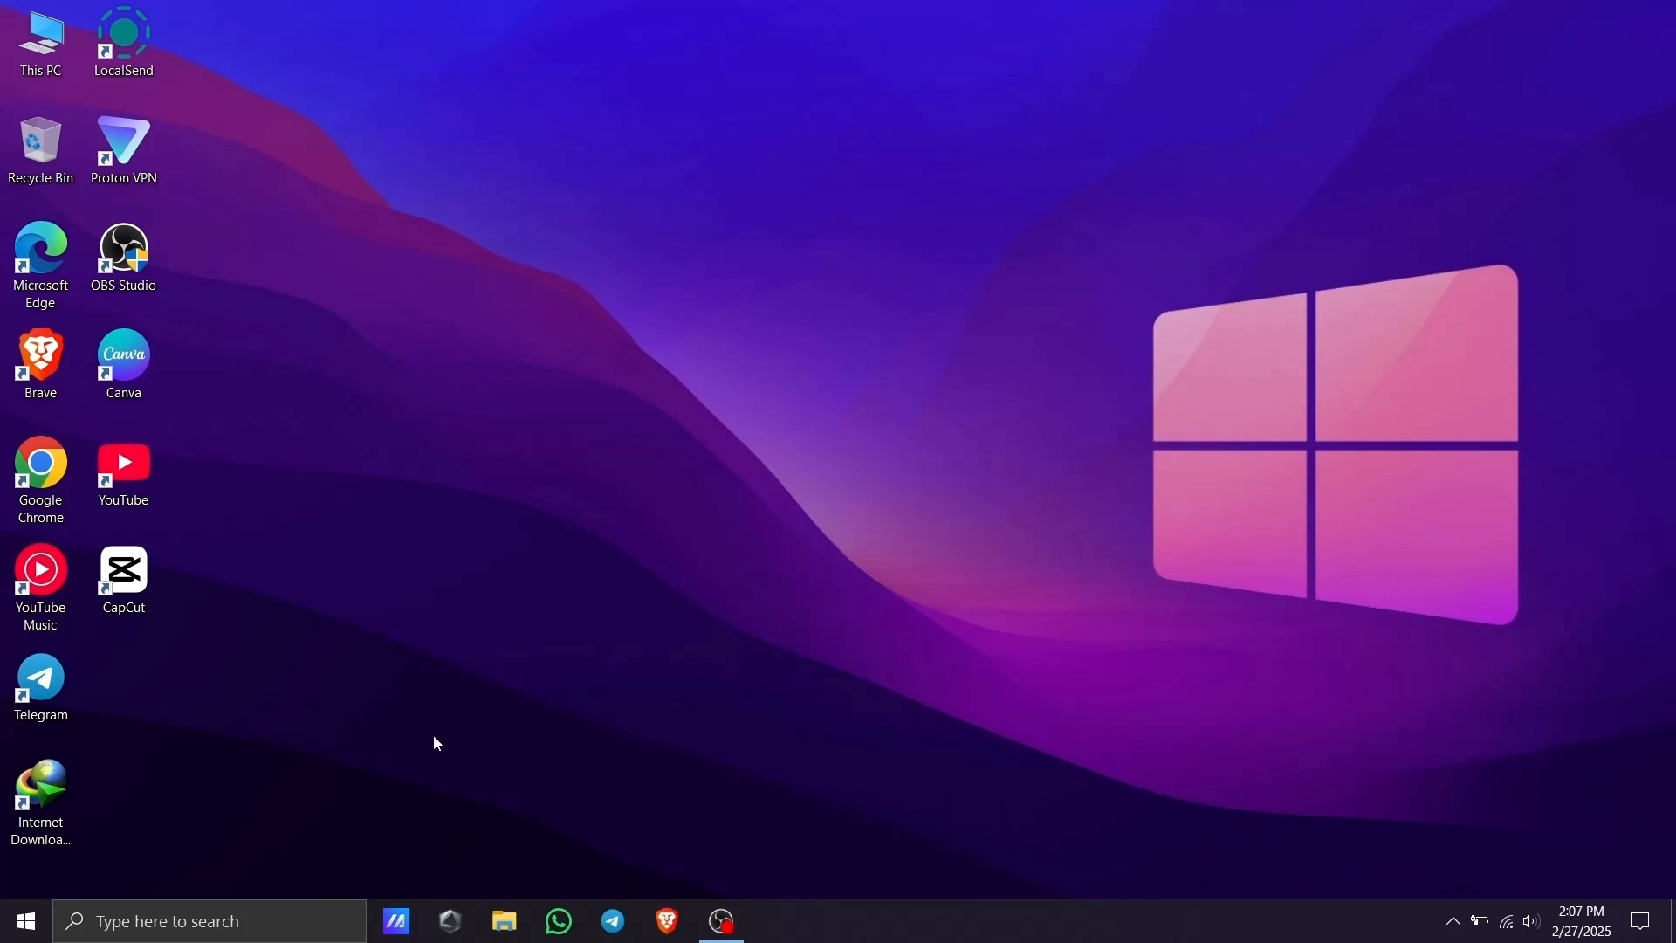
Step: Search for Run, launch it, and enter 'temp' to open the Windows Temp folder
click(209, 920)
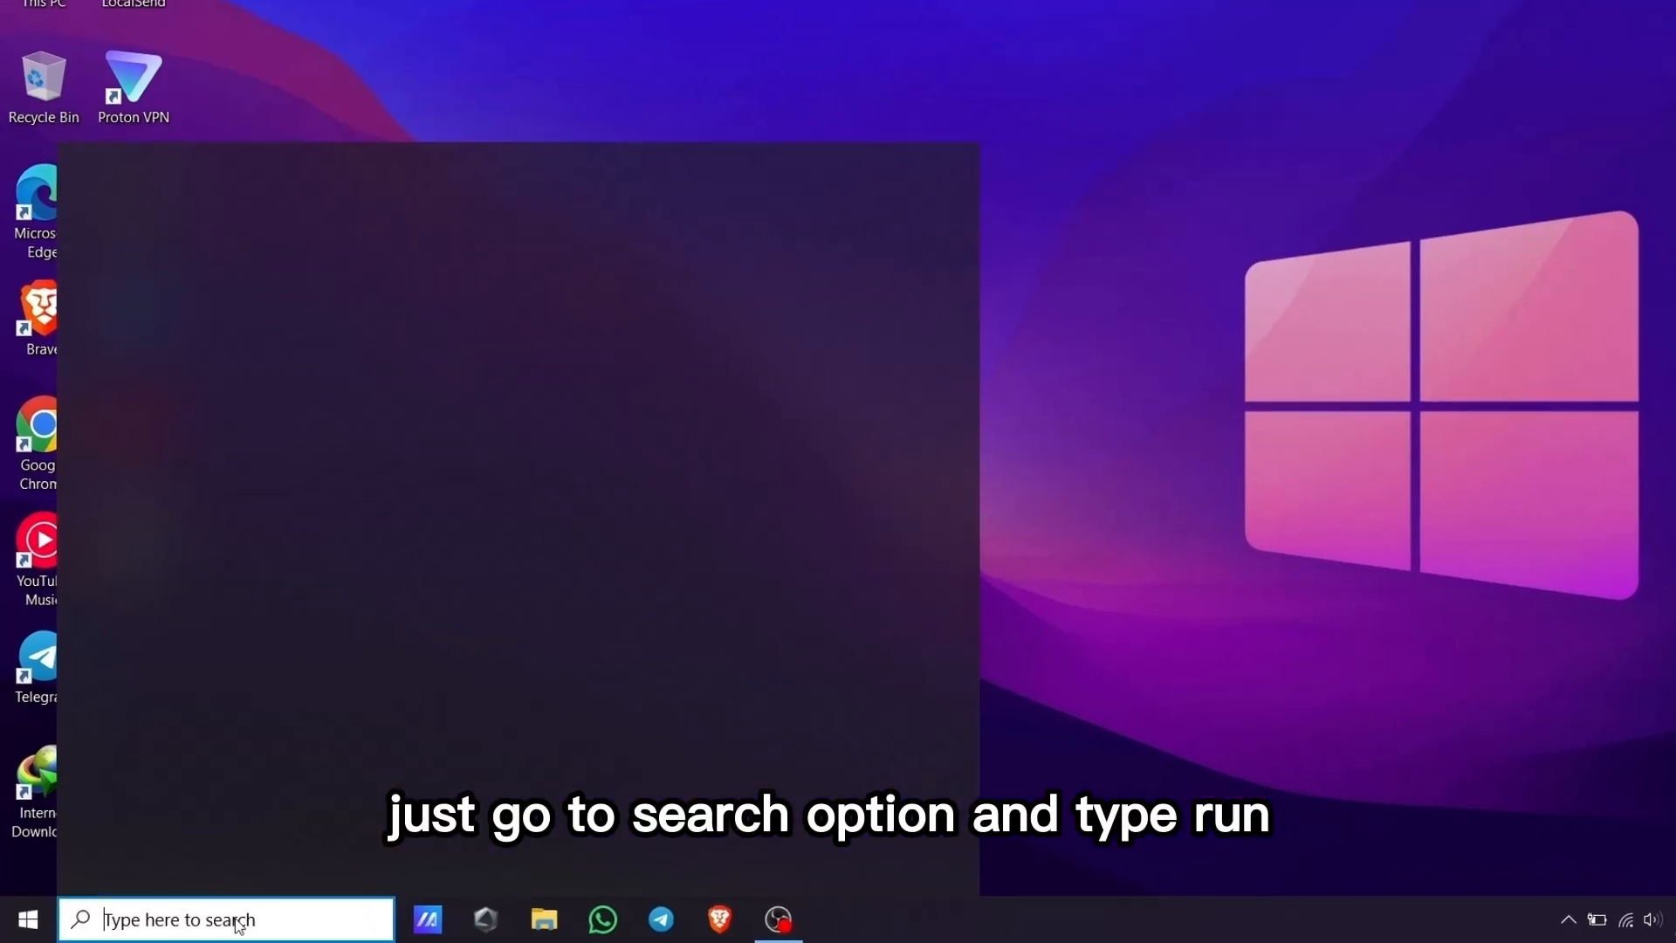
text(run)
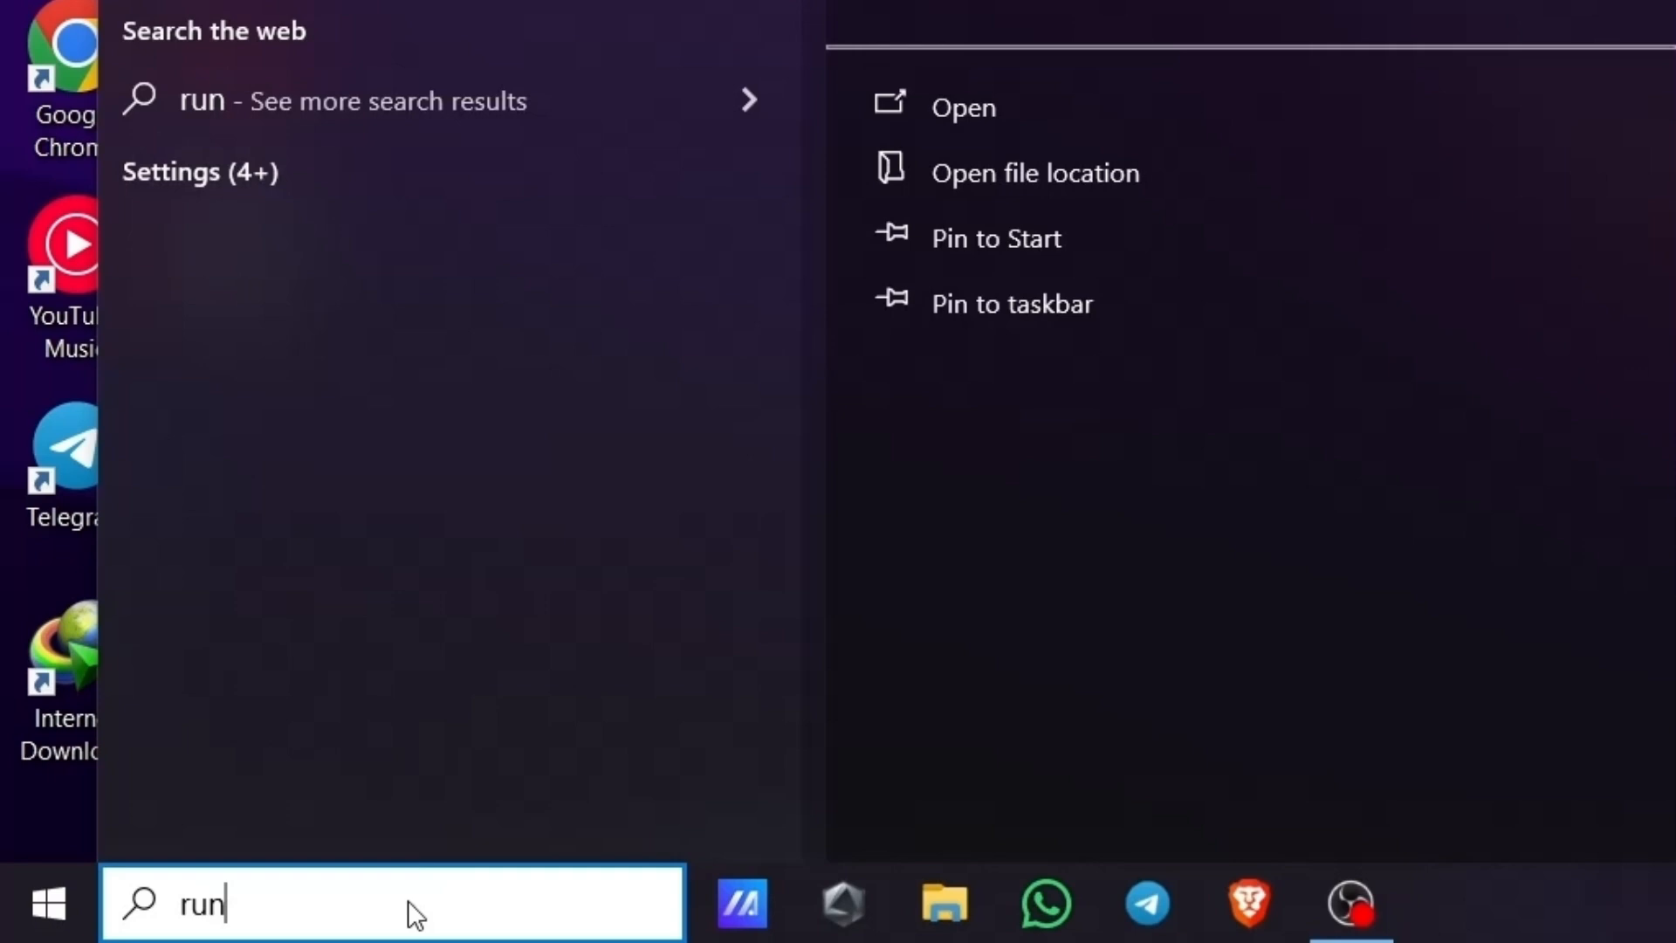
click(962, 107)
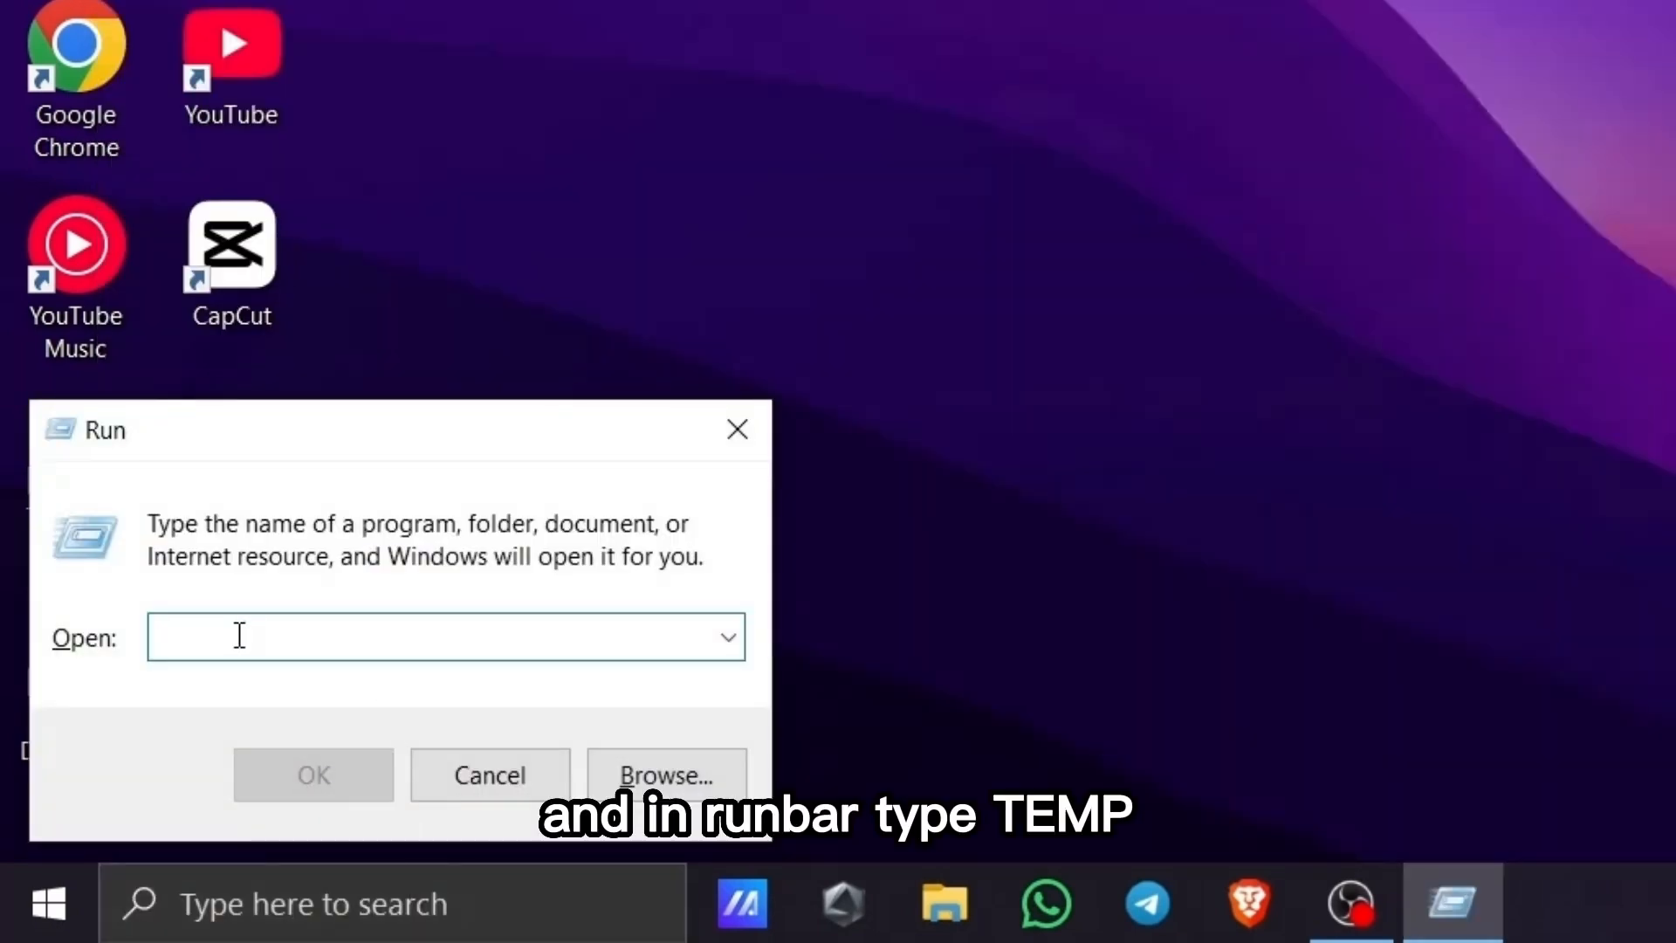
text(tem)
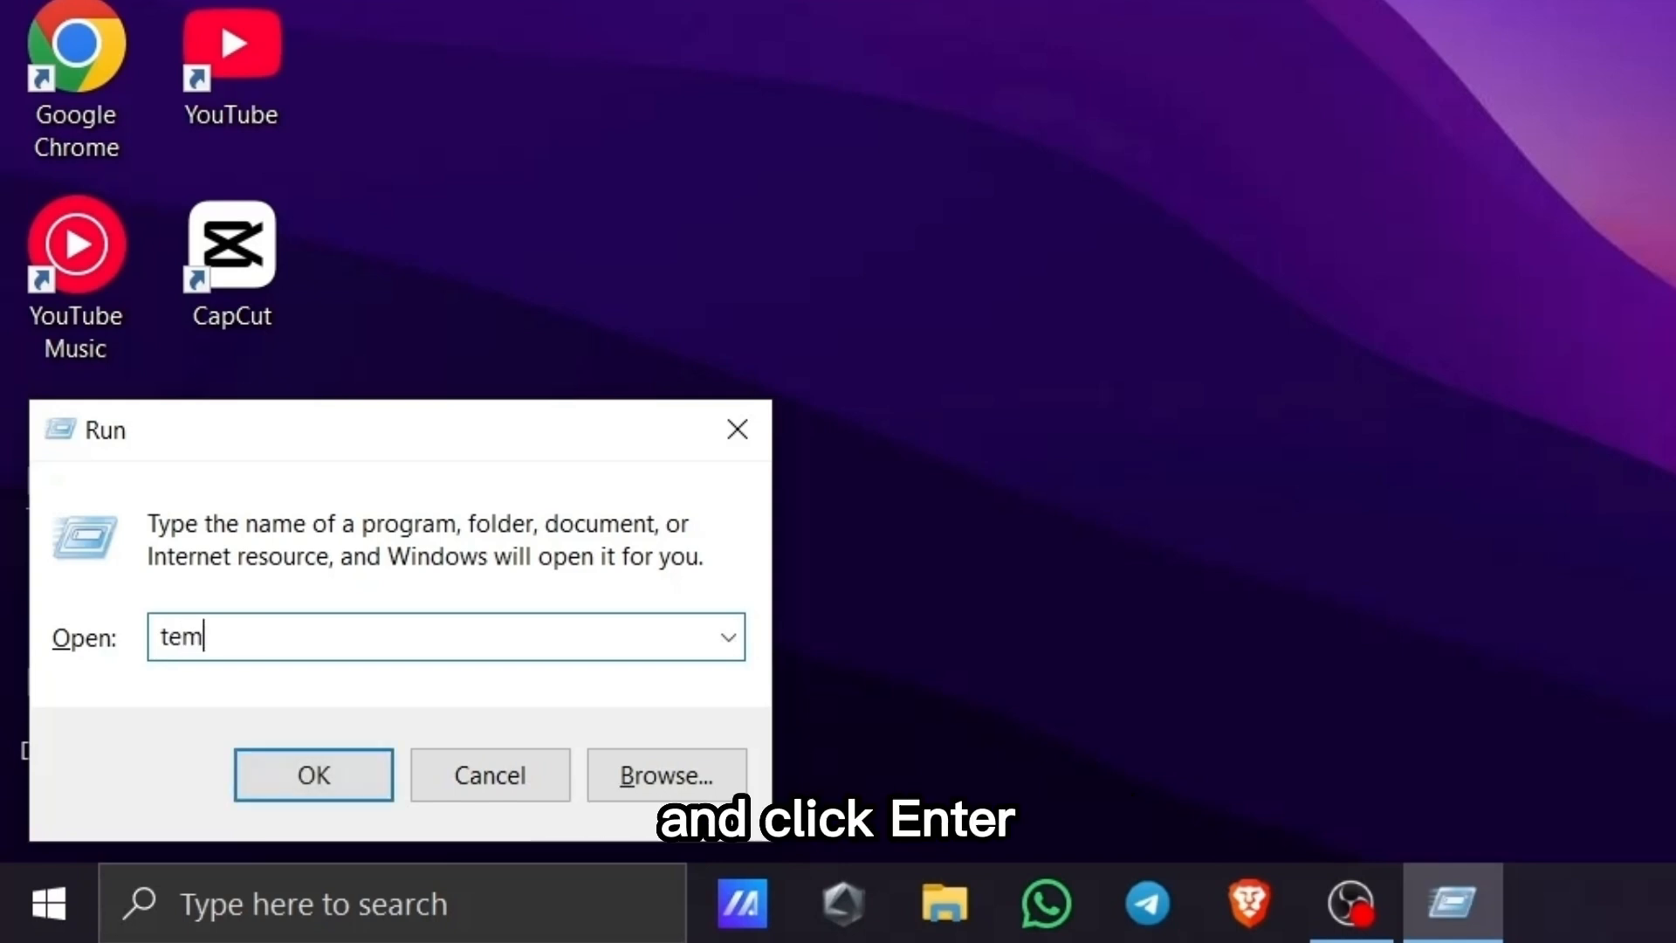
text(p)
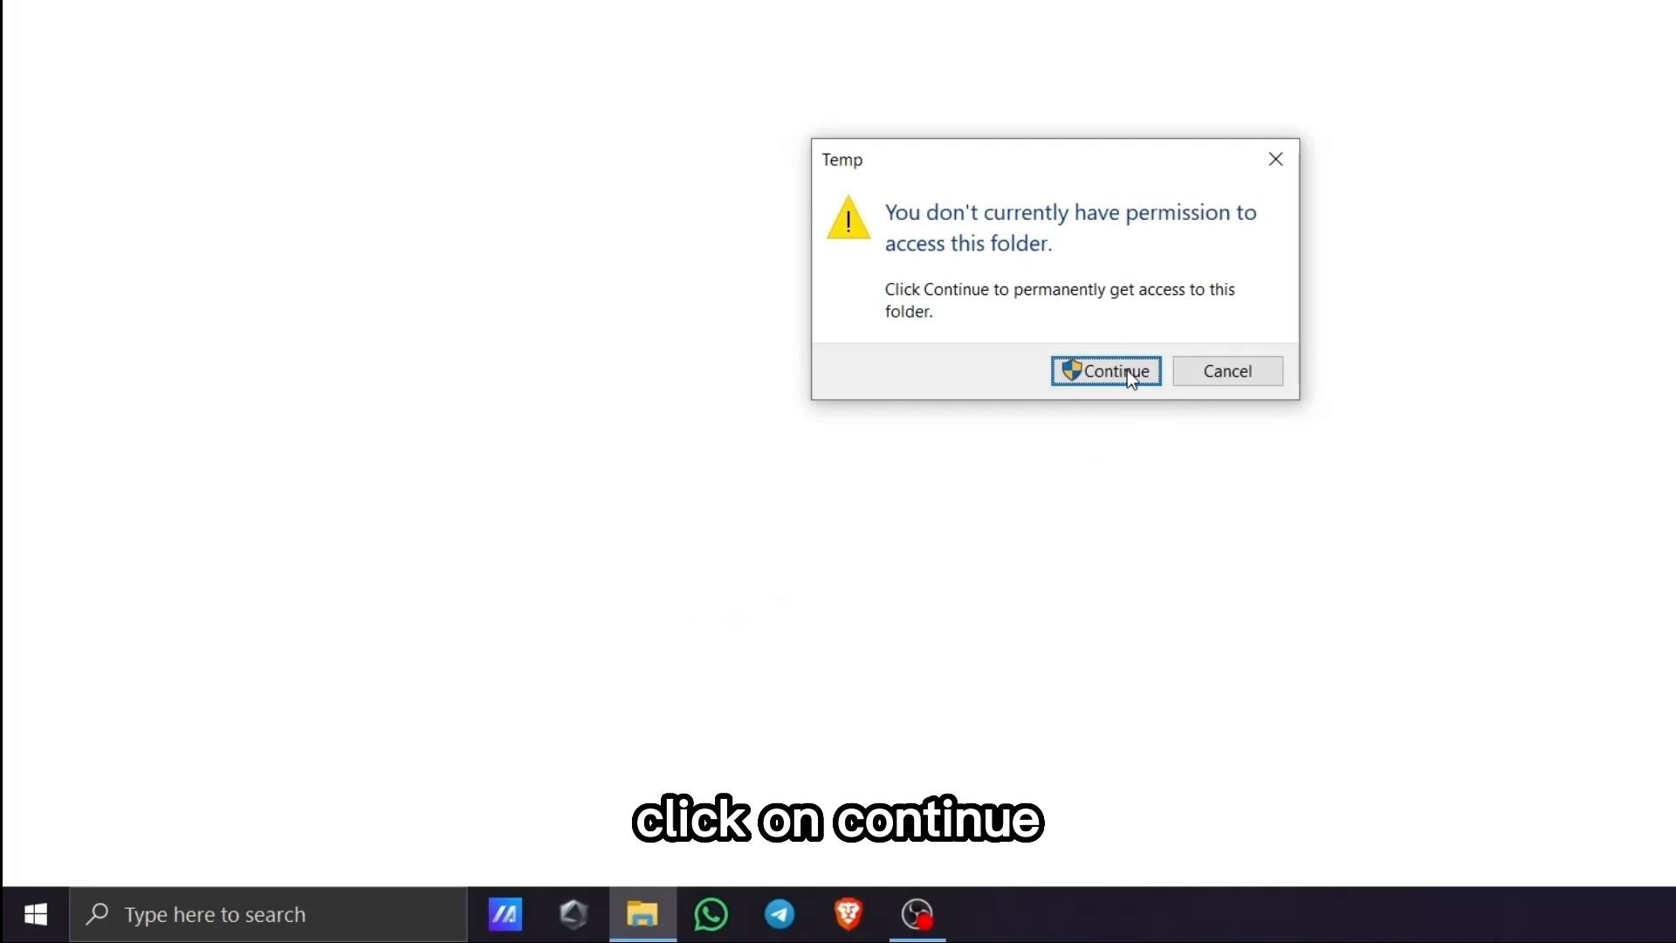
Step: Grant folder access, delete all Temp items with admin approval, skipping the in-use file
click(1105, 371)
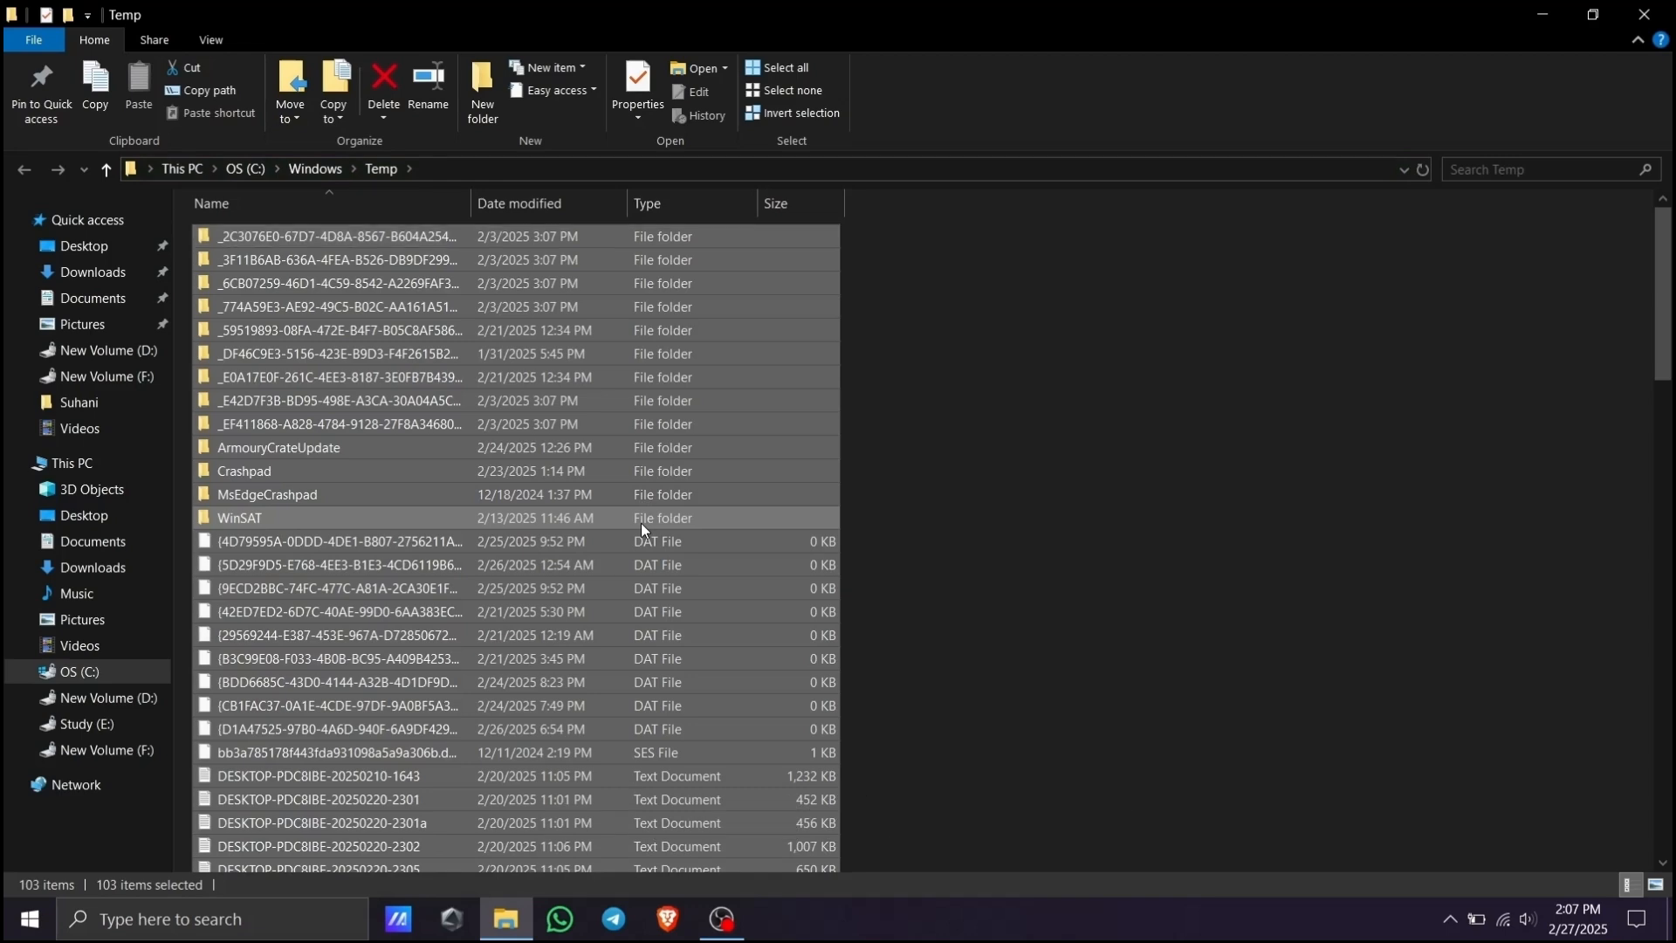
right_click(642, 529)
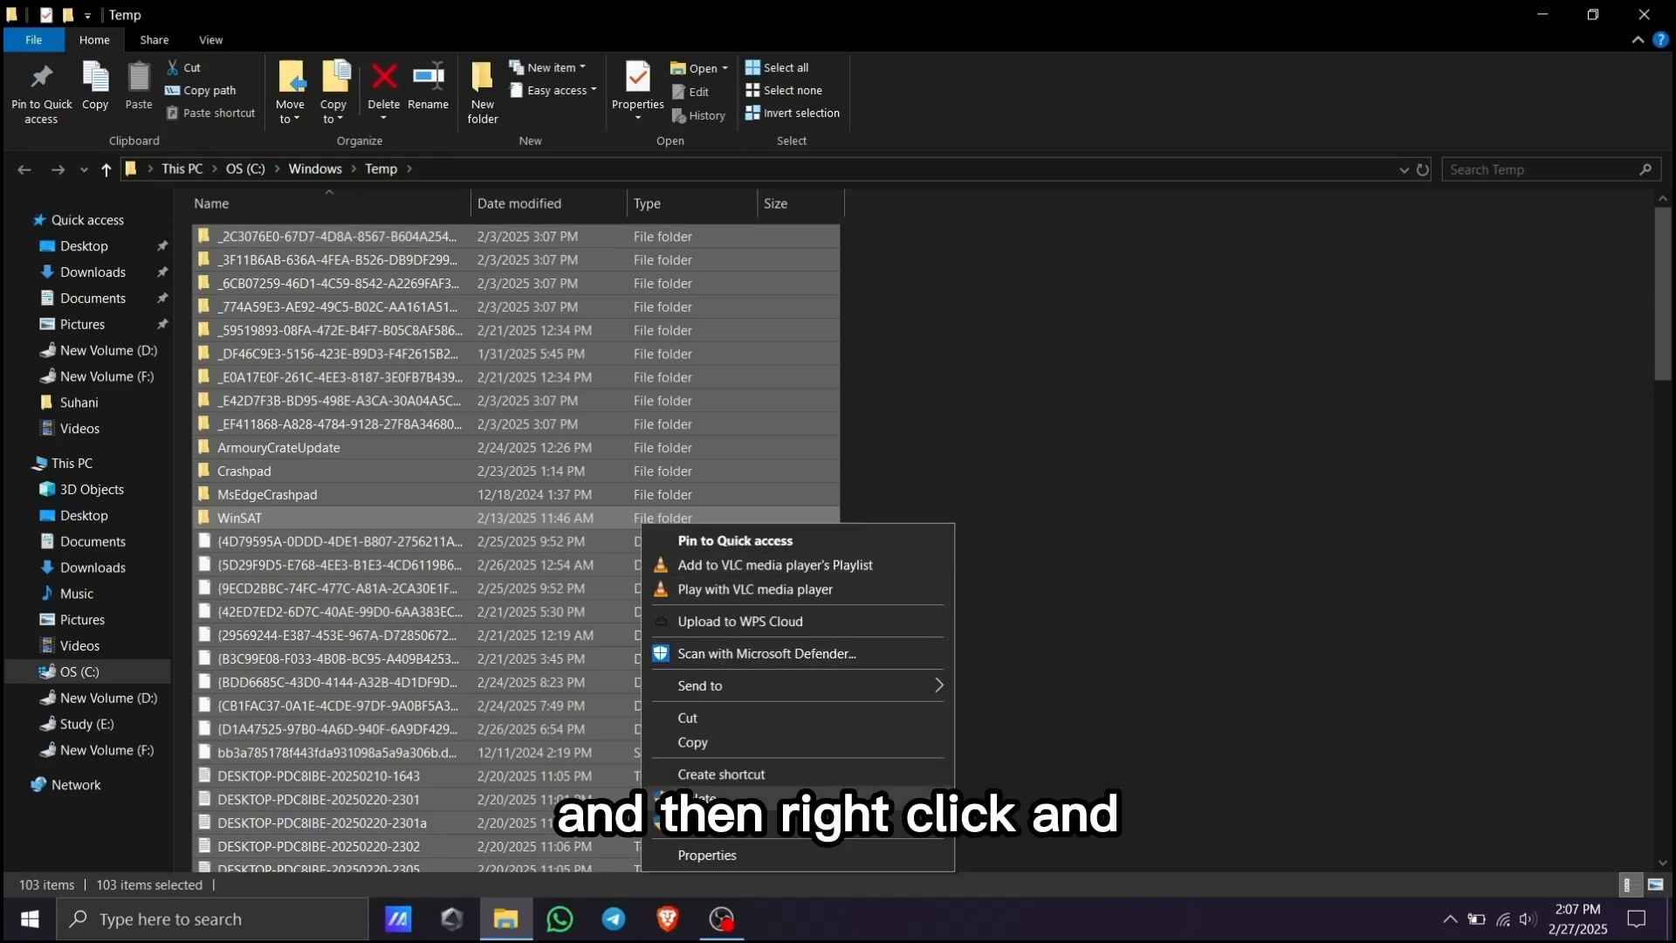
click(692, 799)
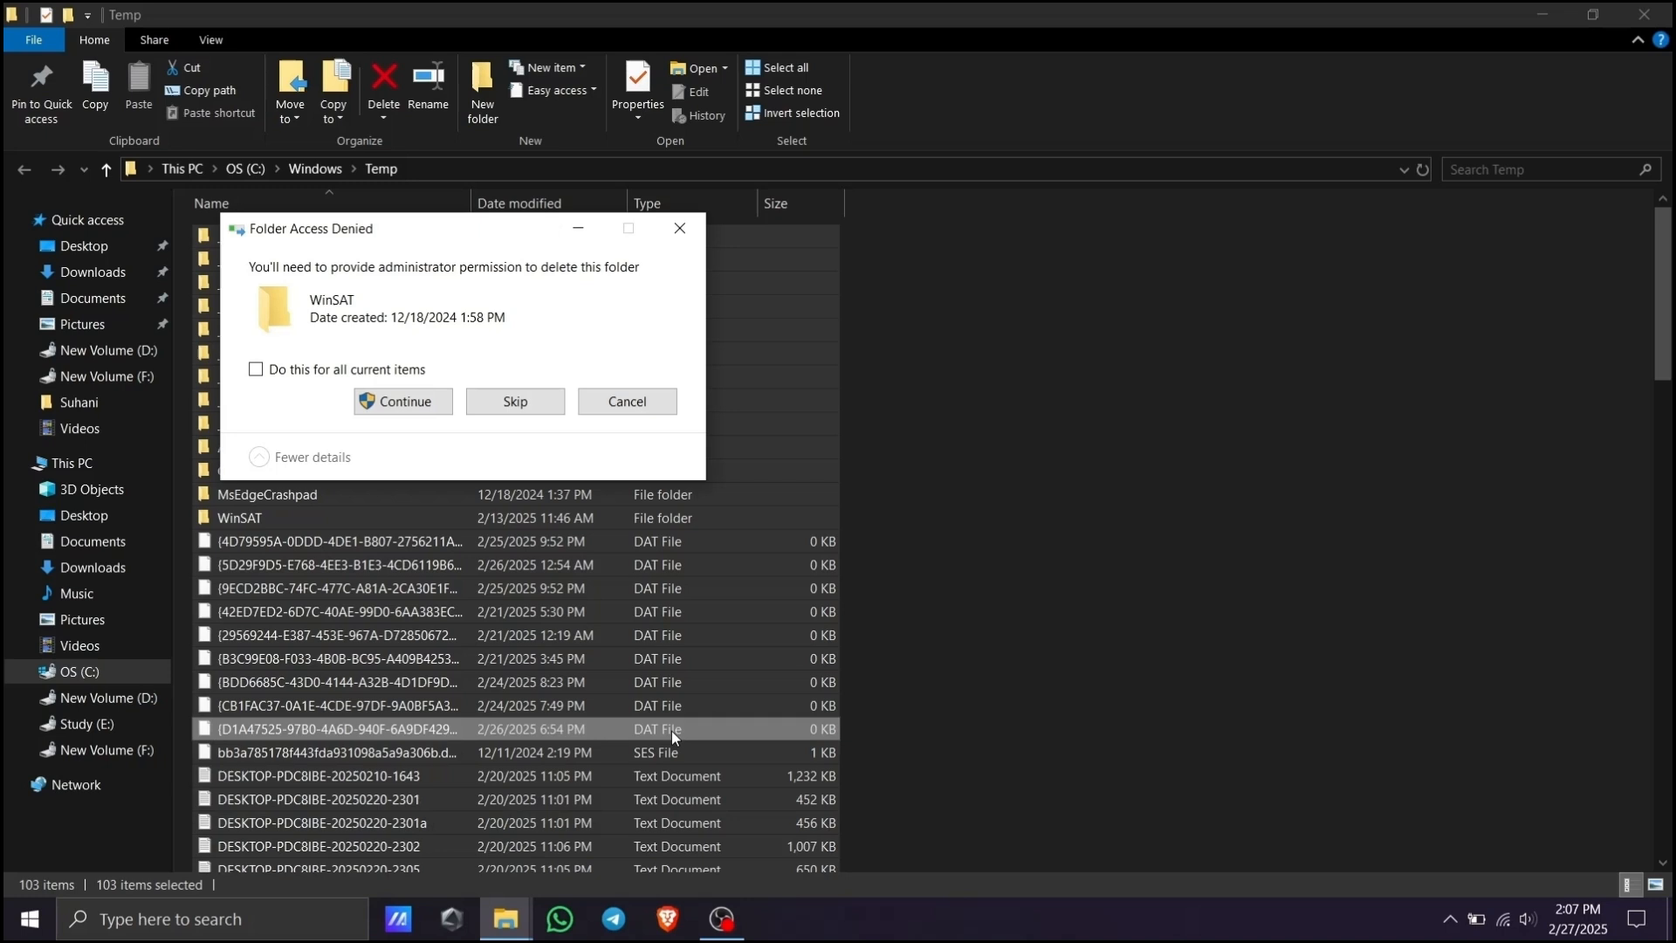
click(256, 368)
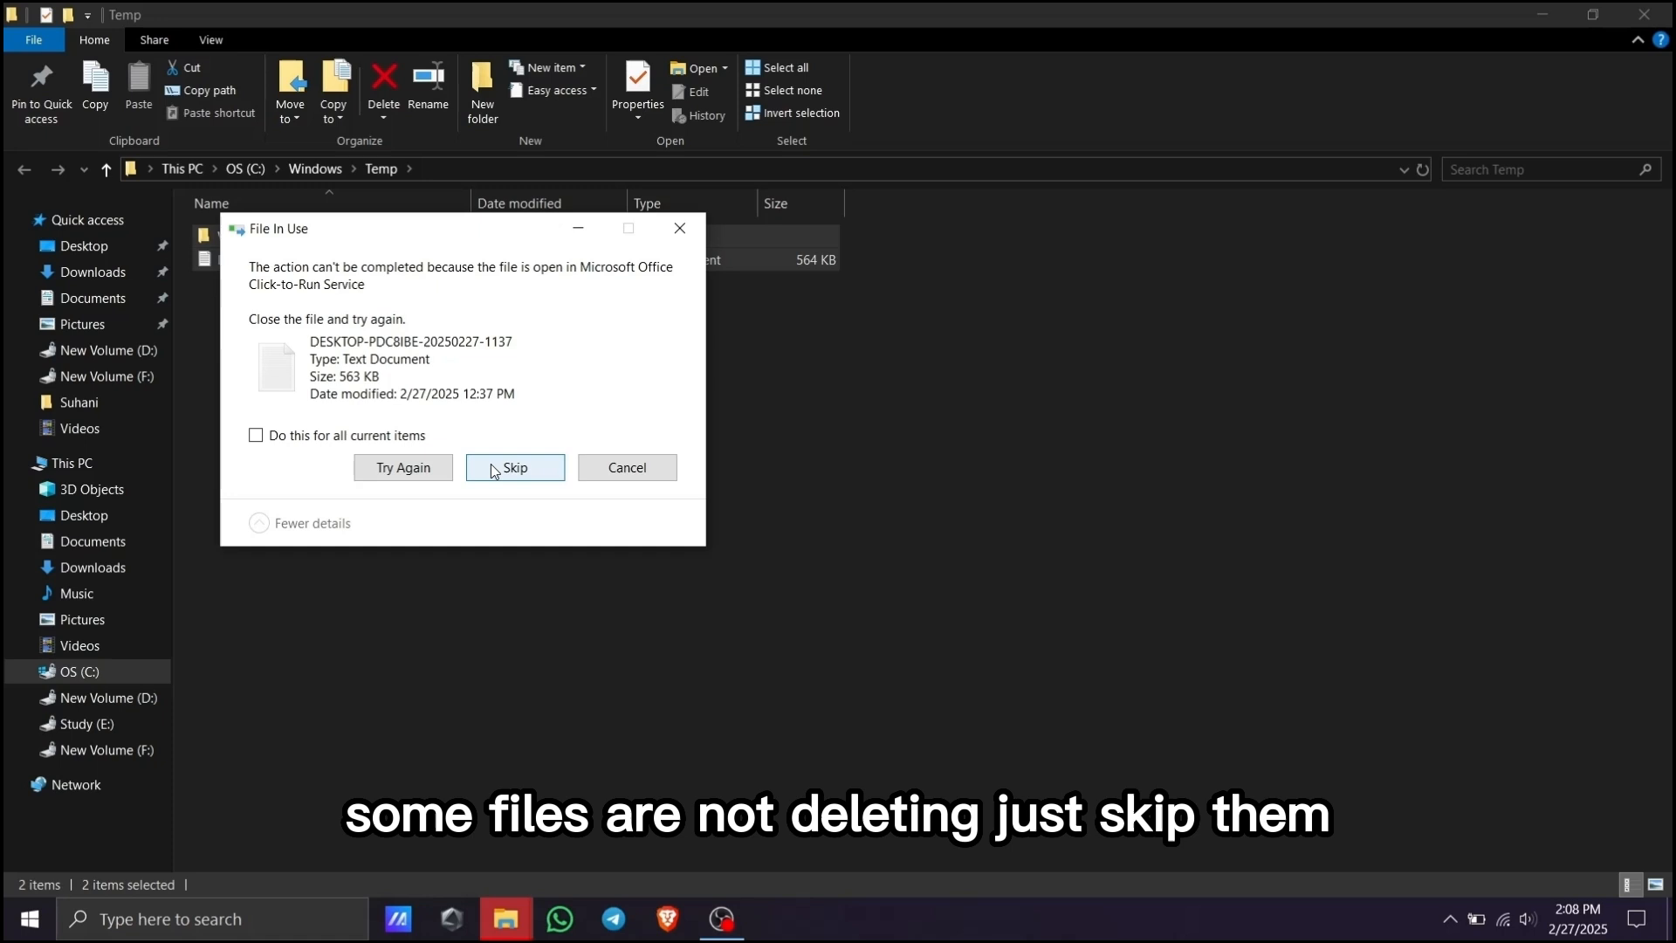
click(514, 467)
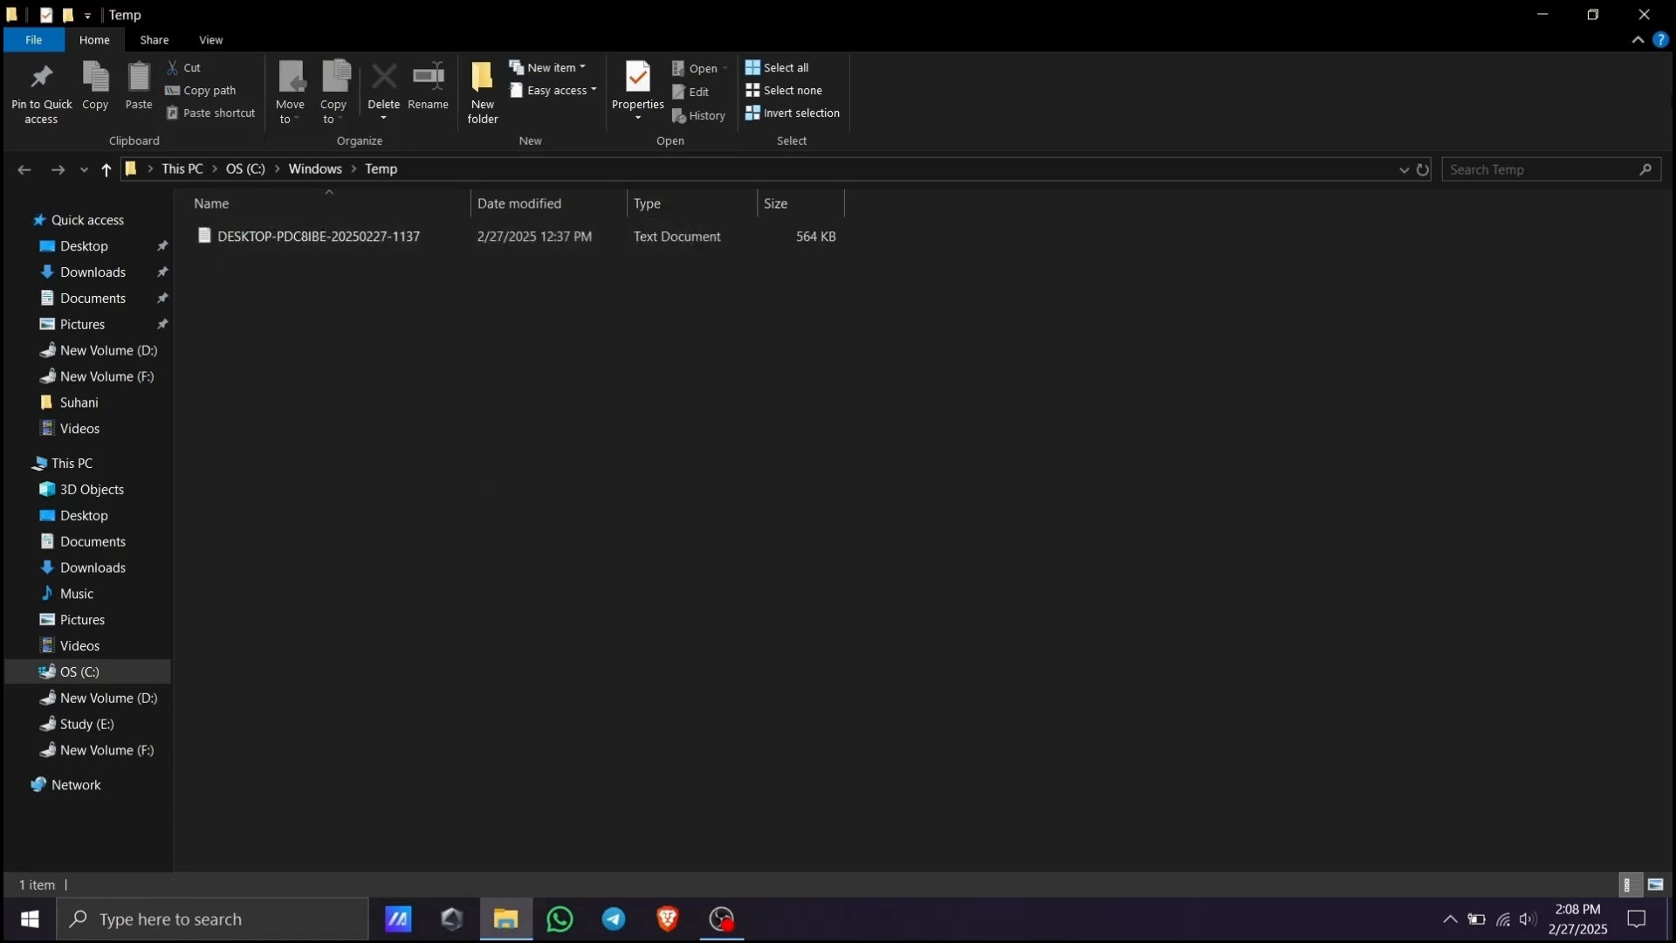
mouse_move(1656, 15)
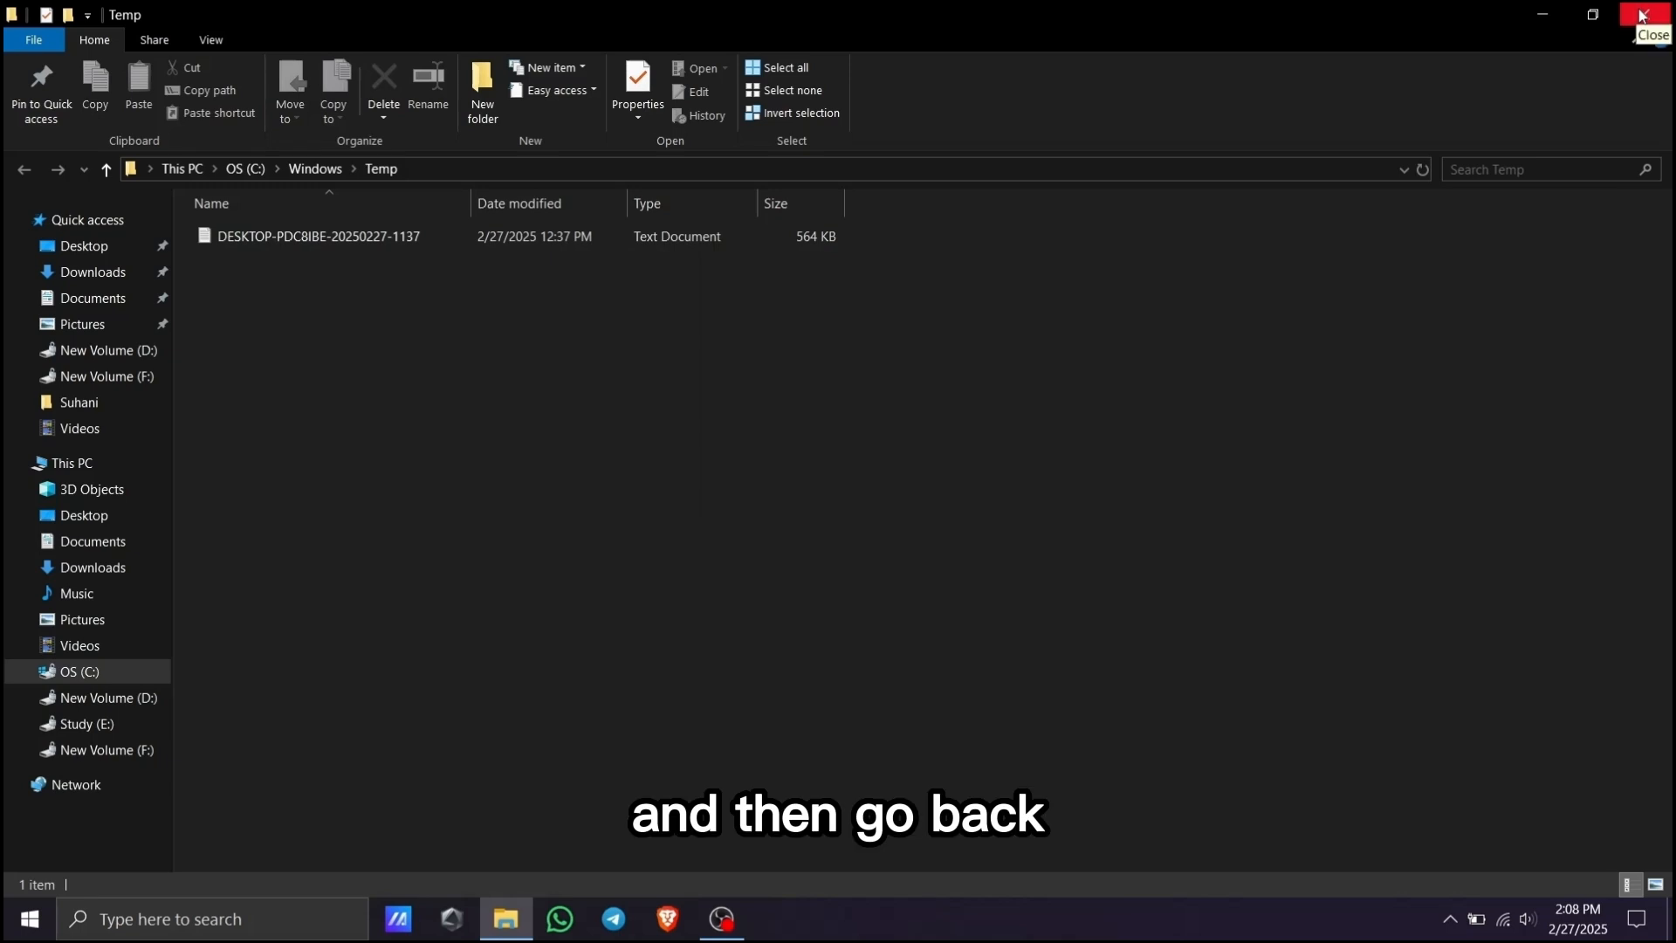
Step: Close the Temp window and reopen Run with 'prefetch' entered
click(1657, 14)
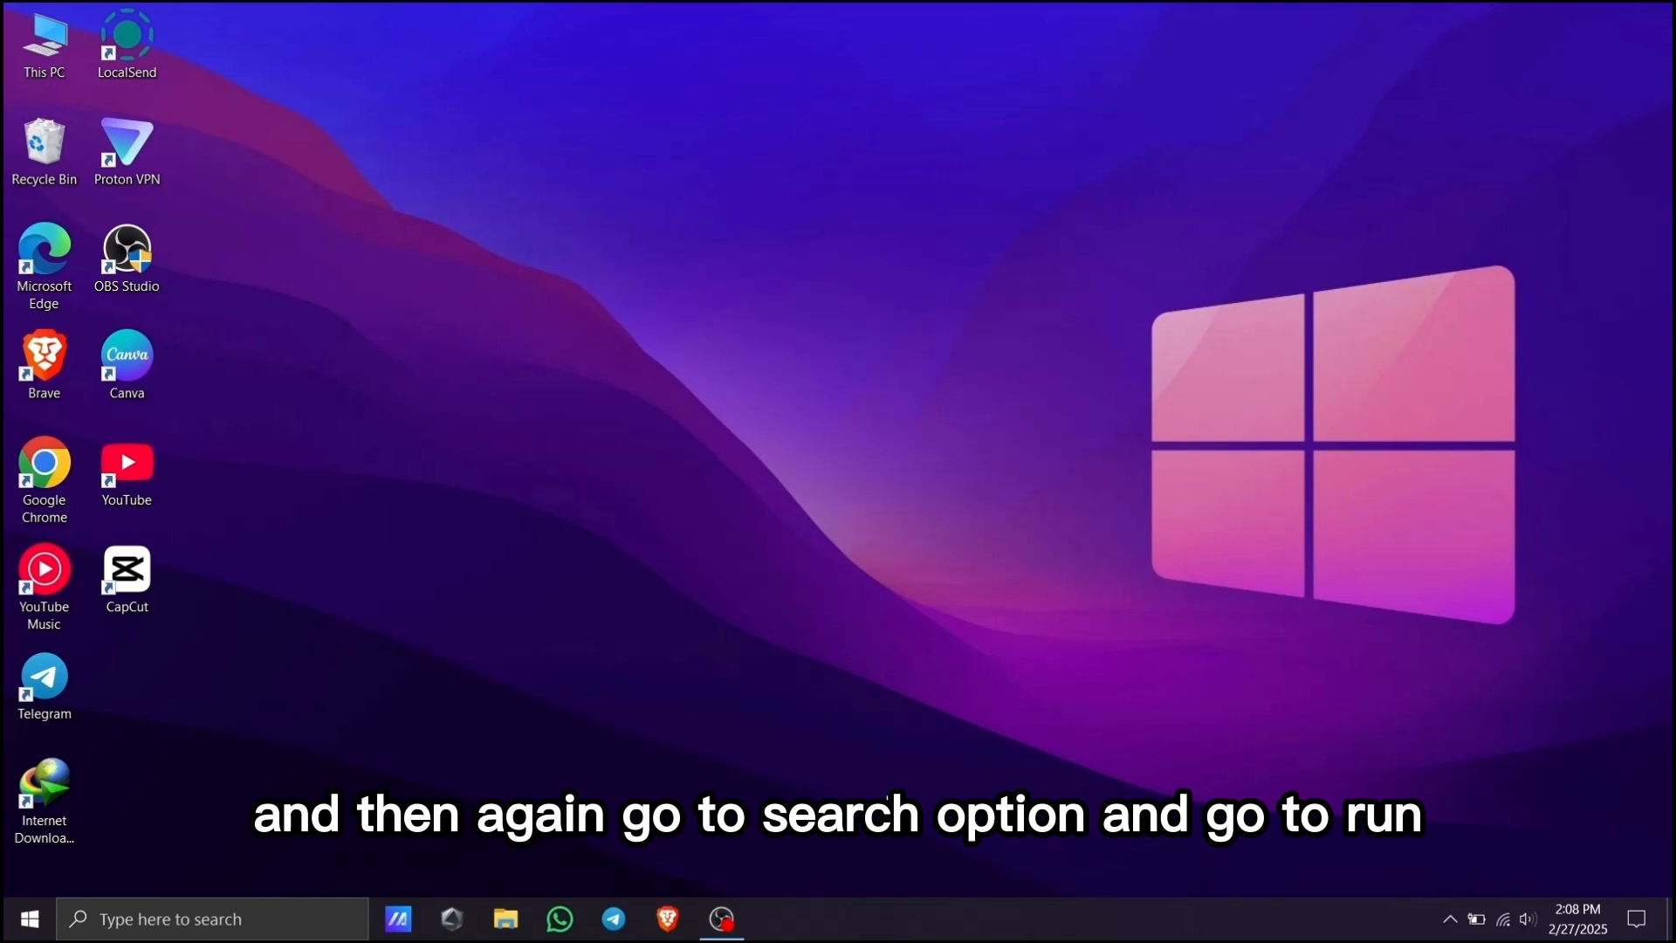
click(210, 918)
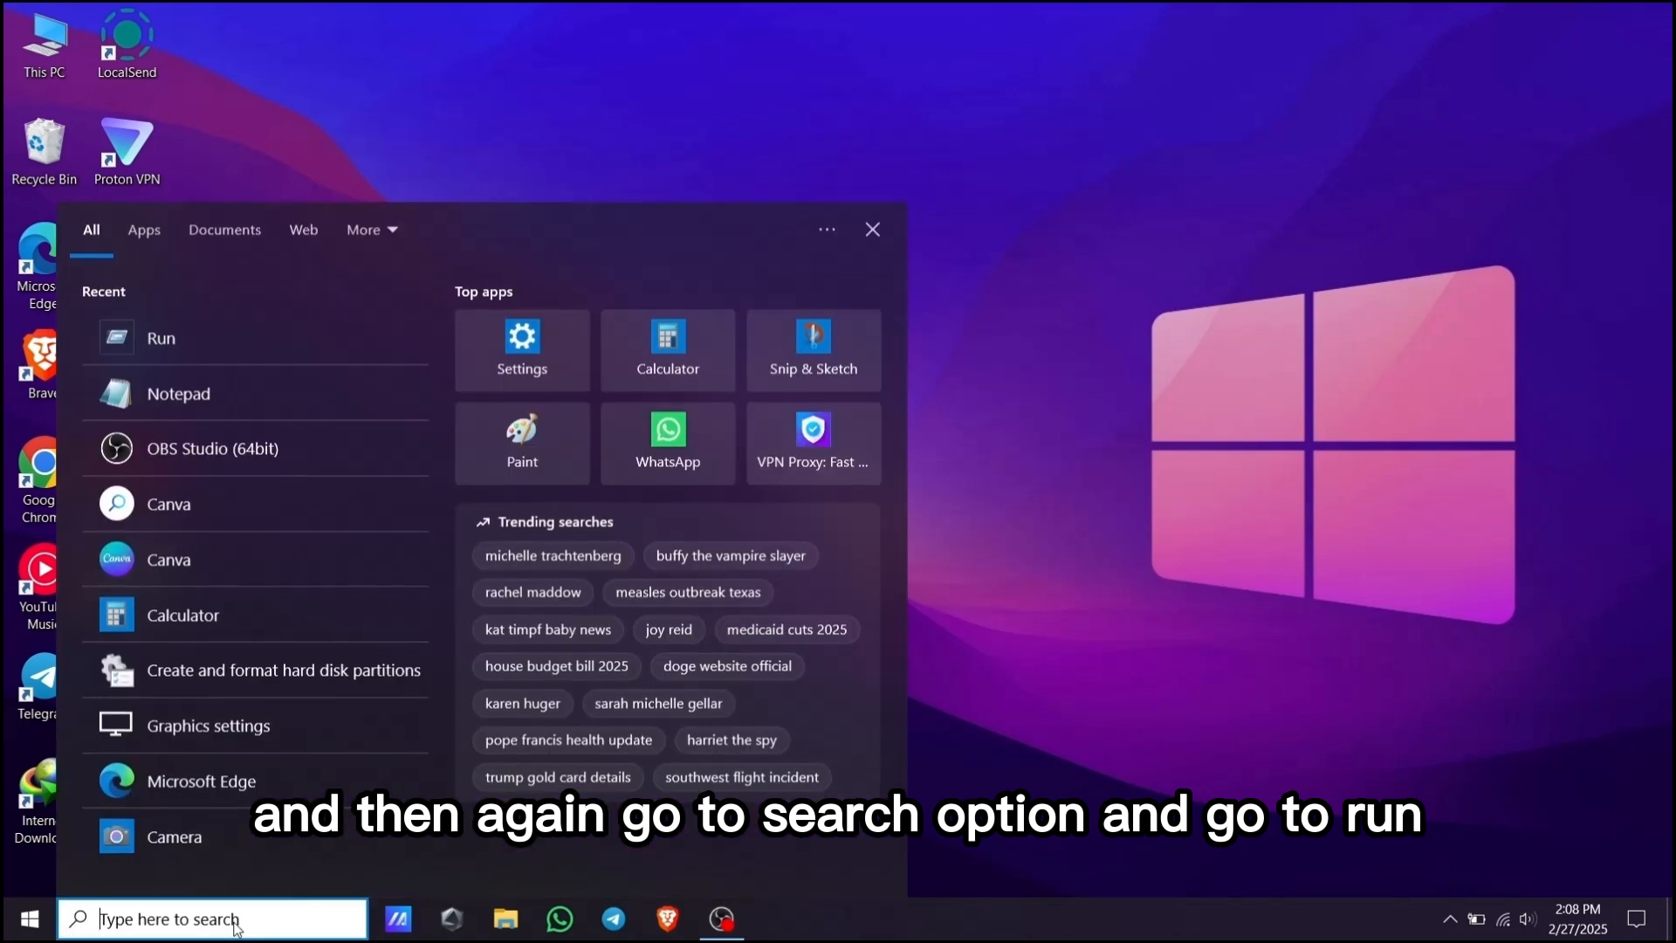
click(162, 338)
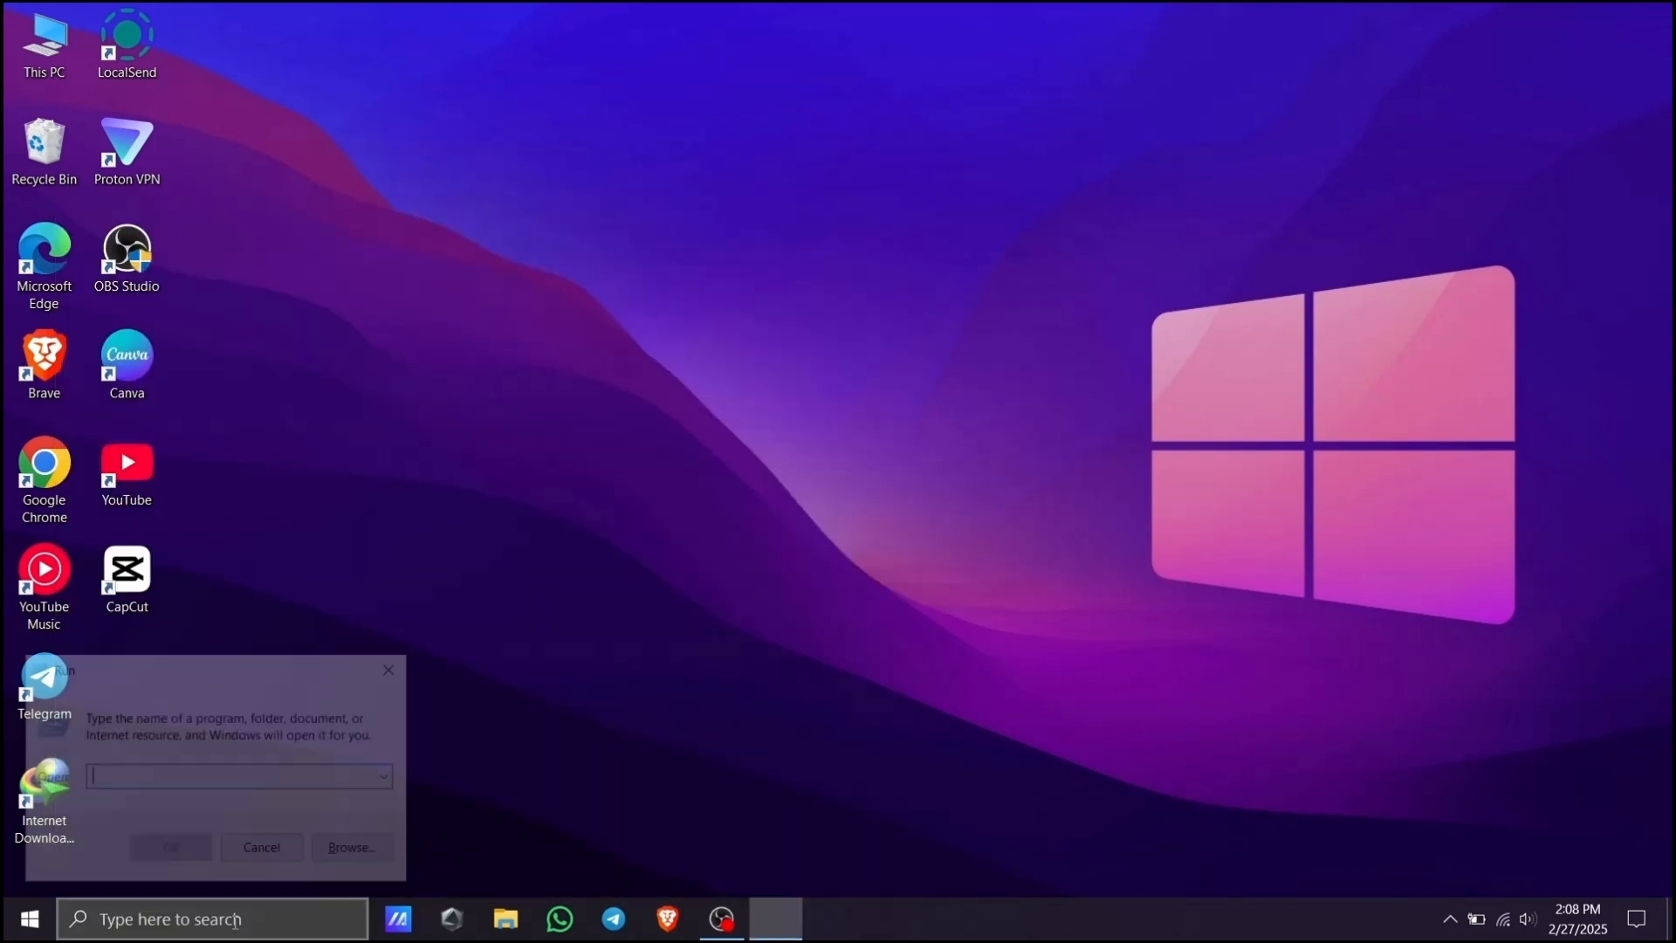
text(p)
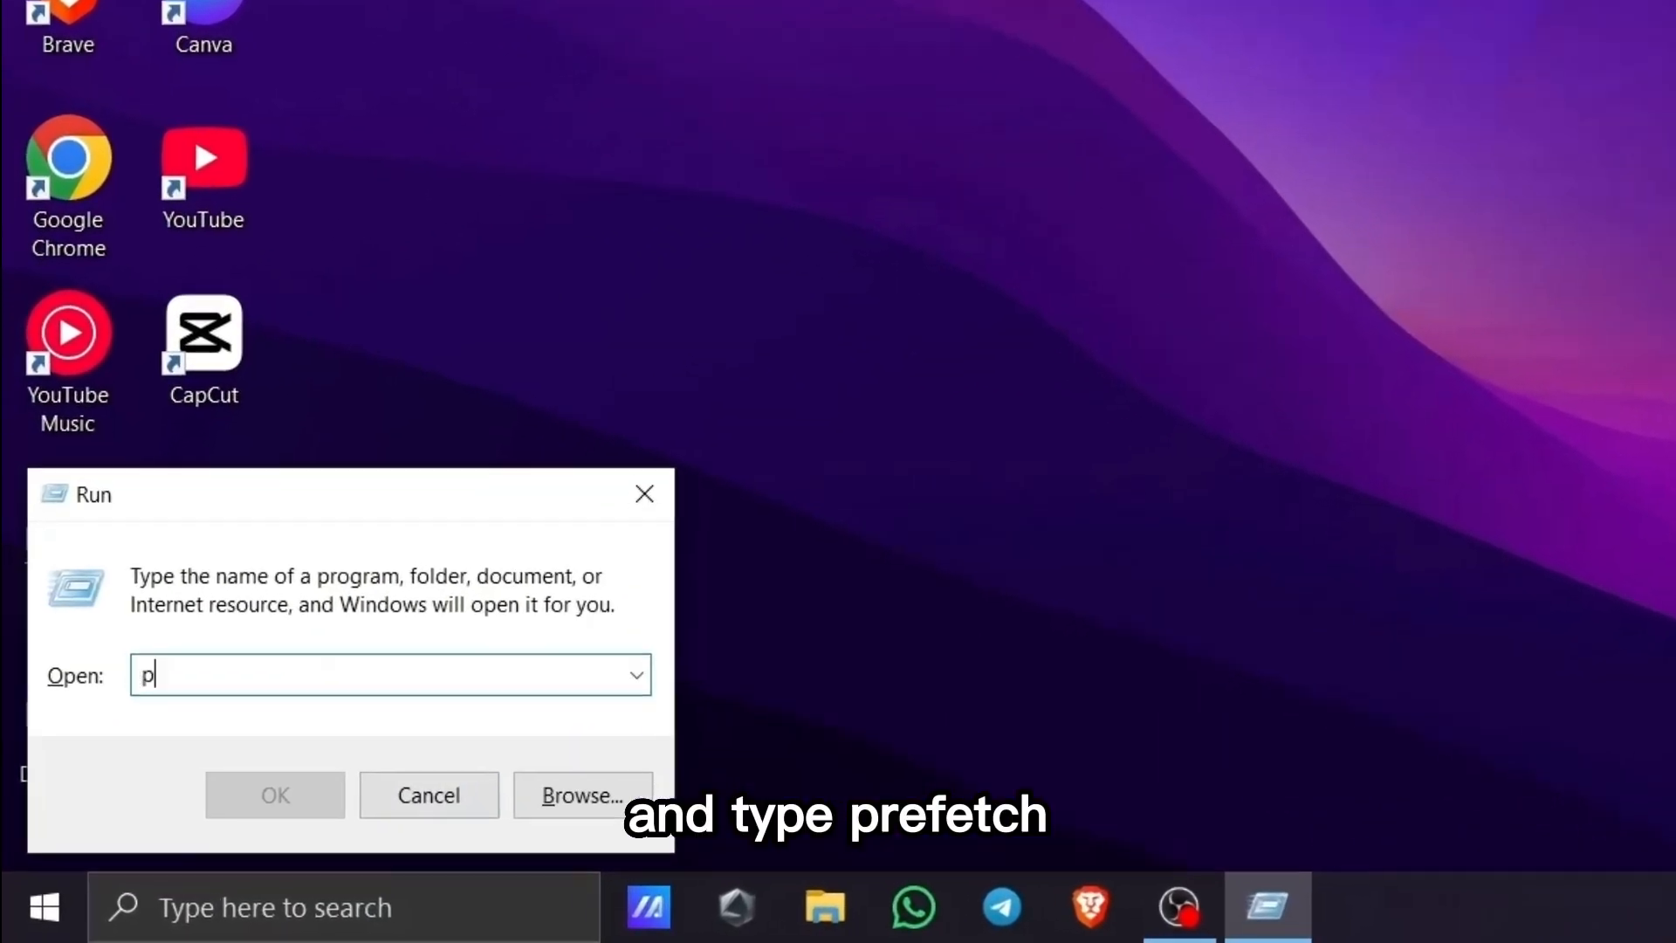
text(ref)
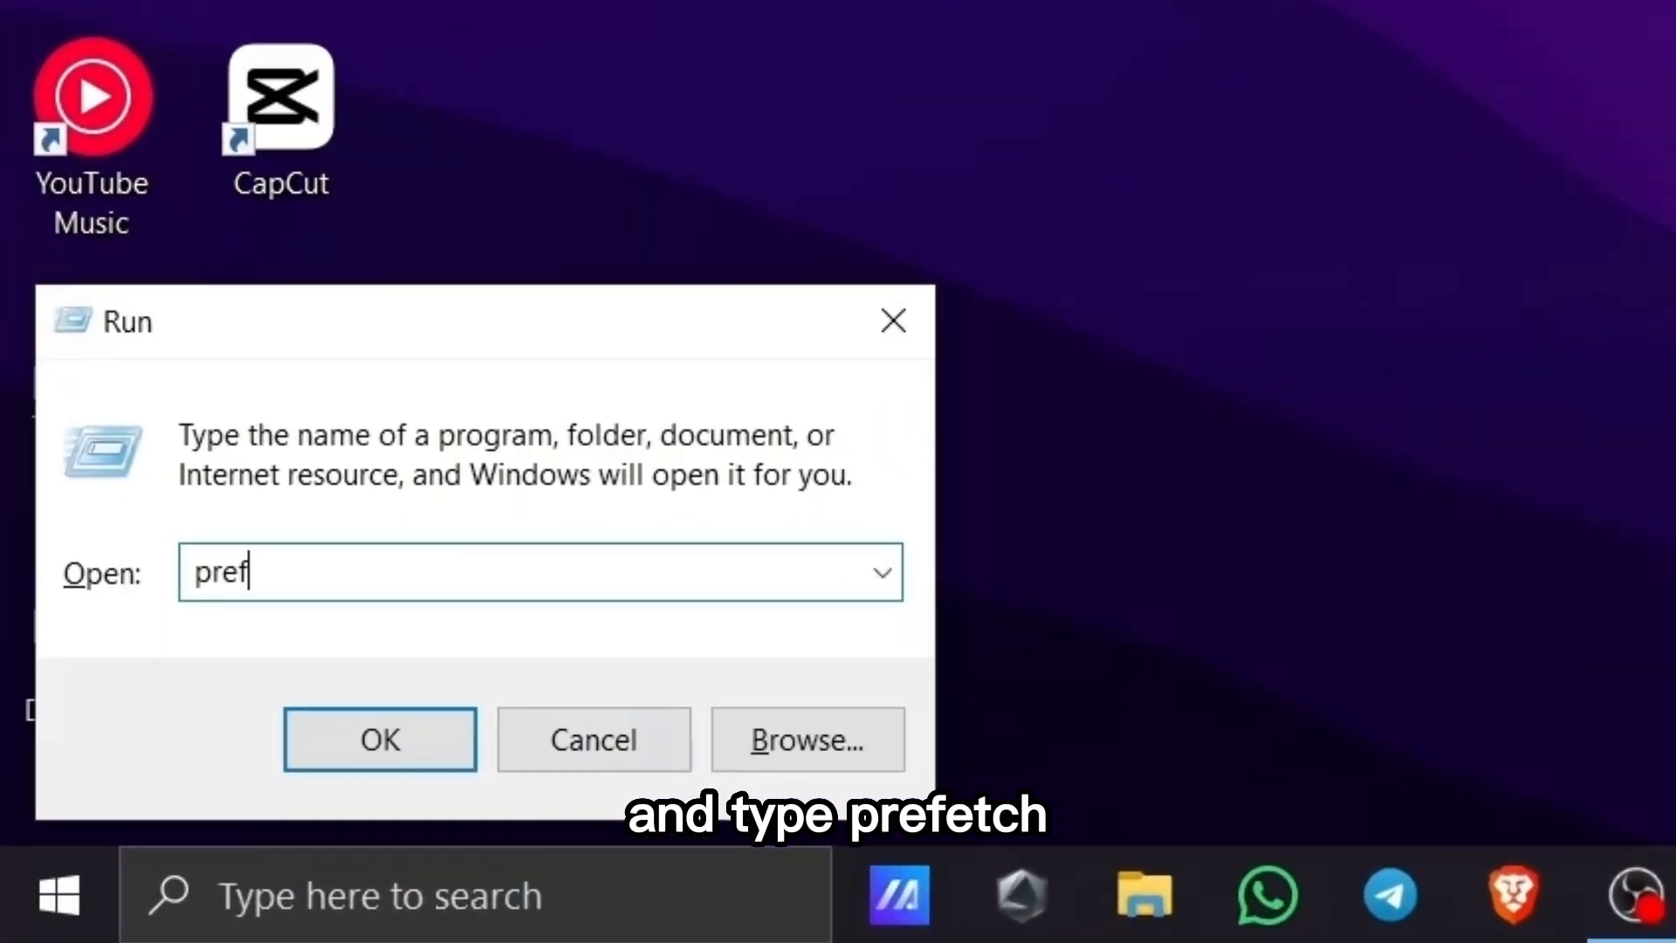
text(etch)
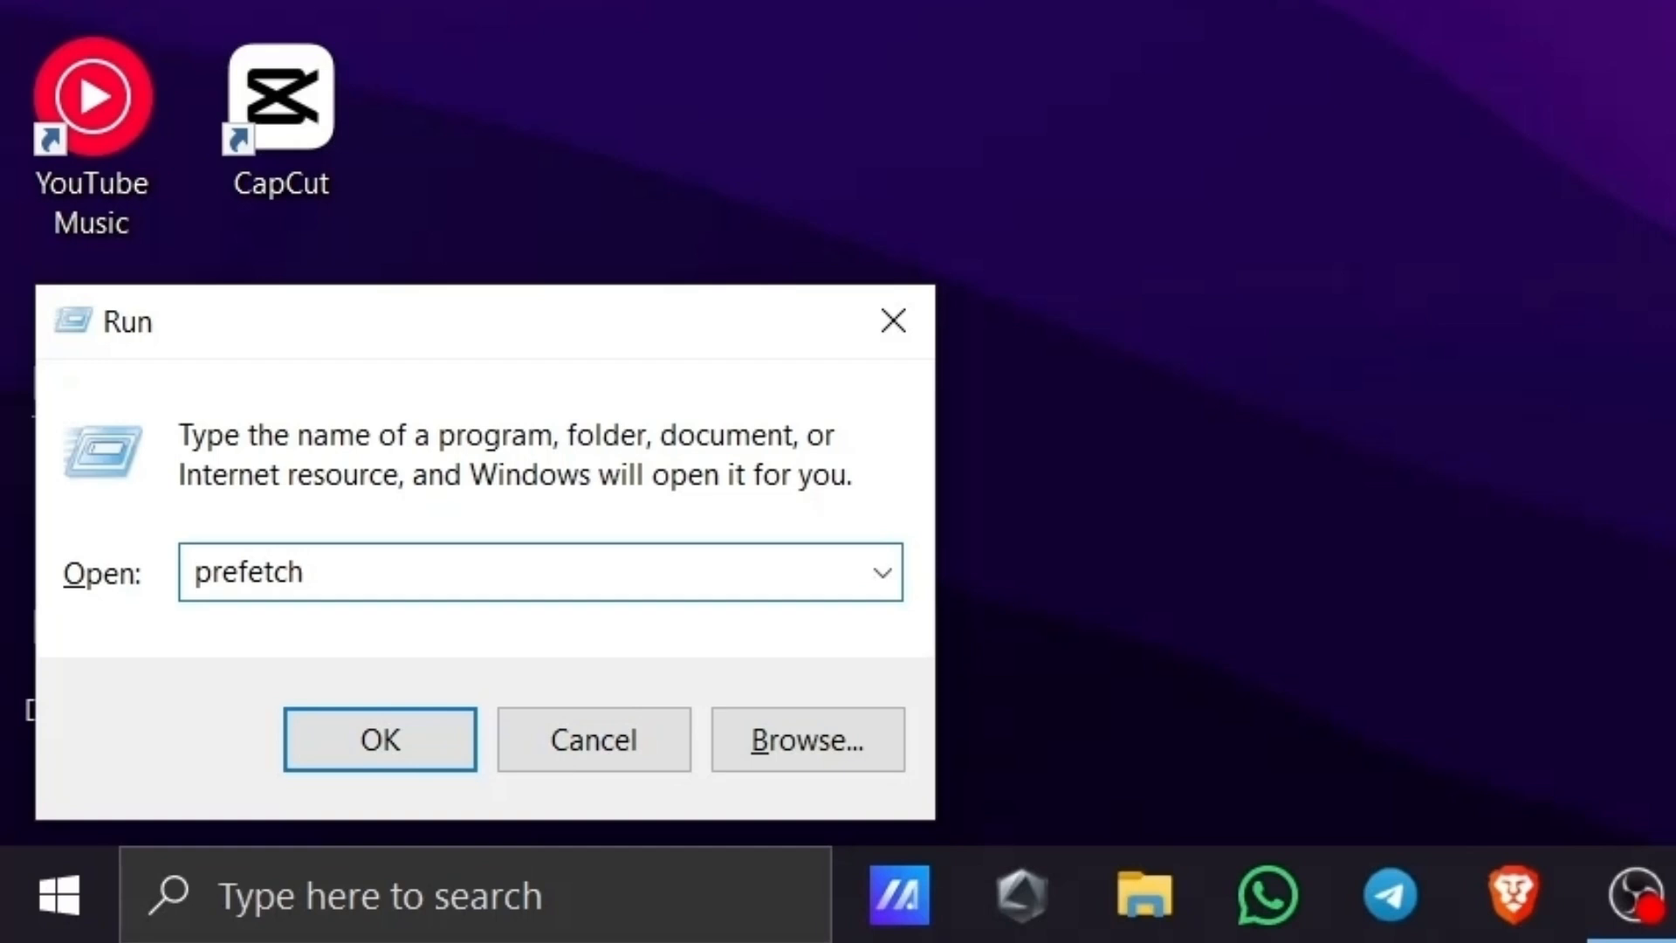
Step: Open C:\Windows\Prefetch, delete its files, and close the window
click(378, 739)
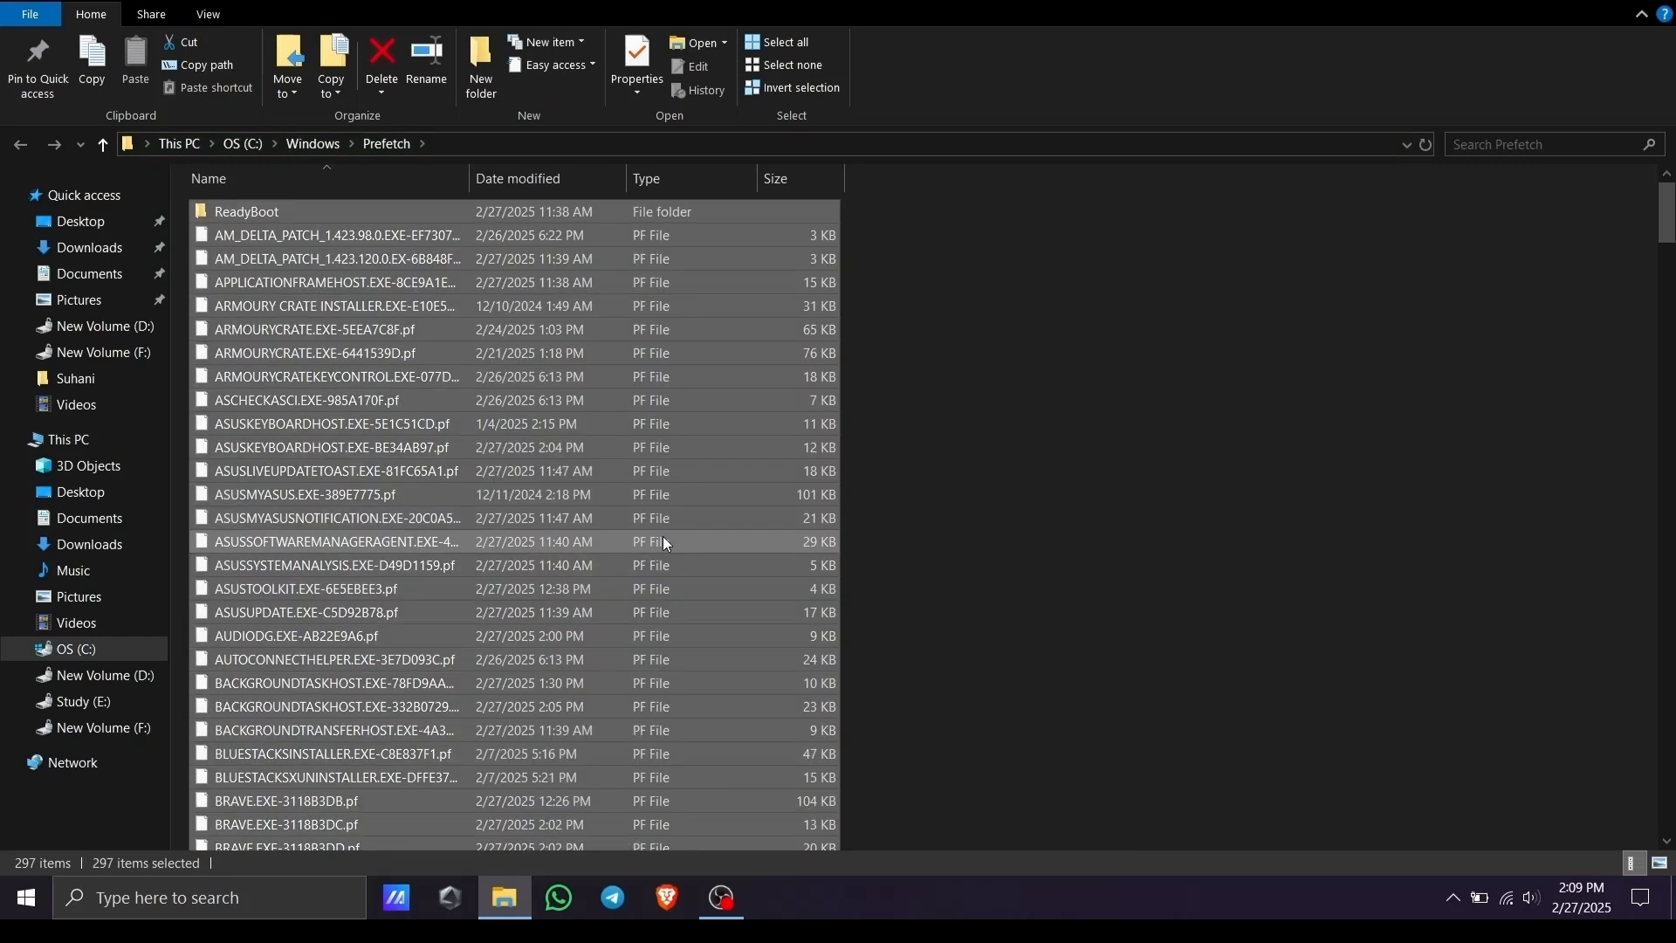
mouse_move(748, 753)
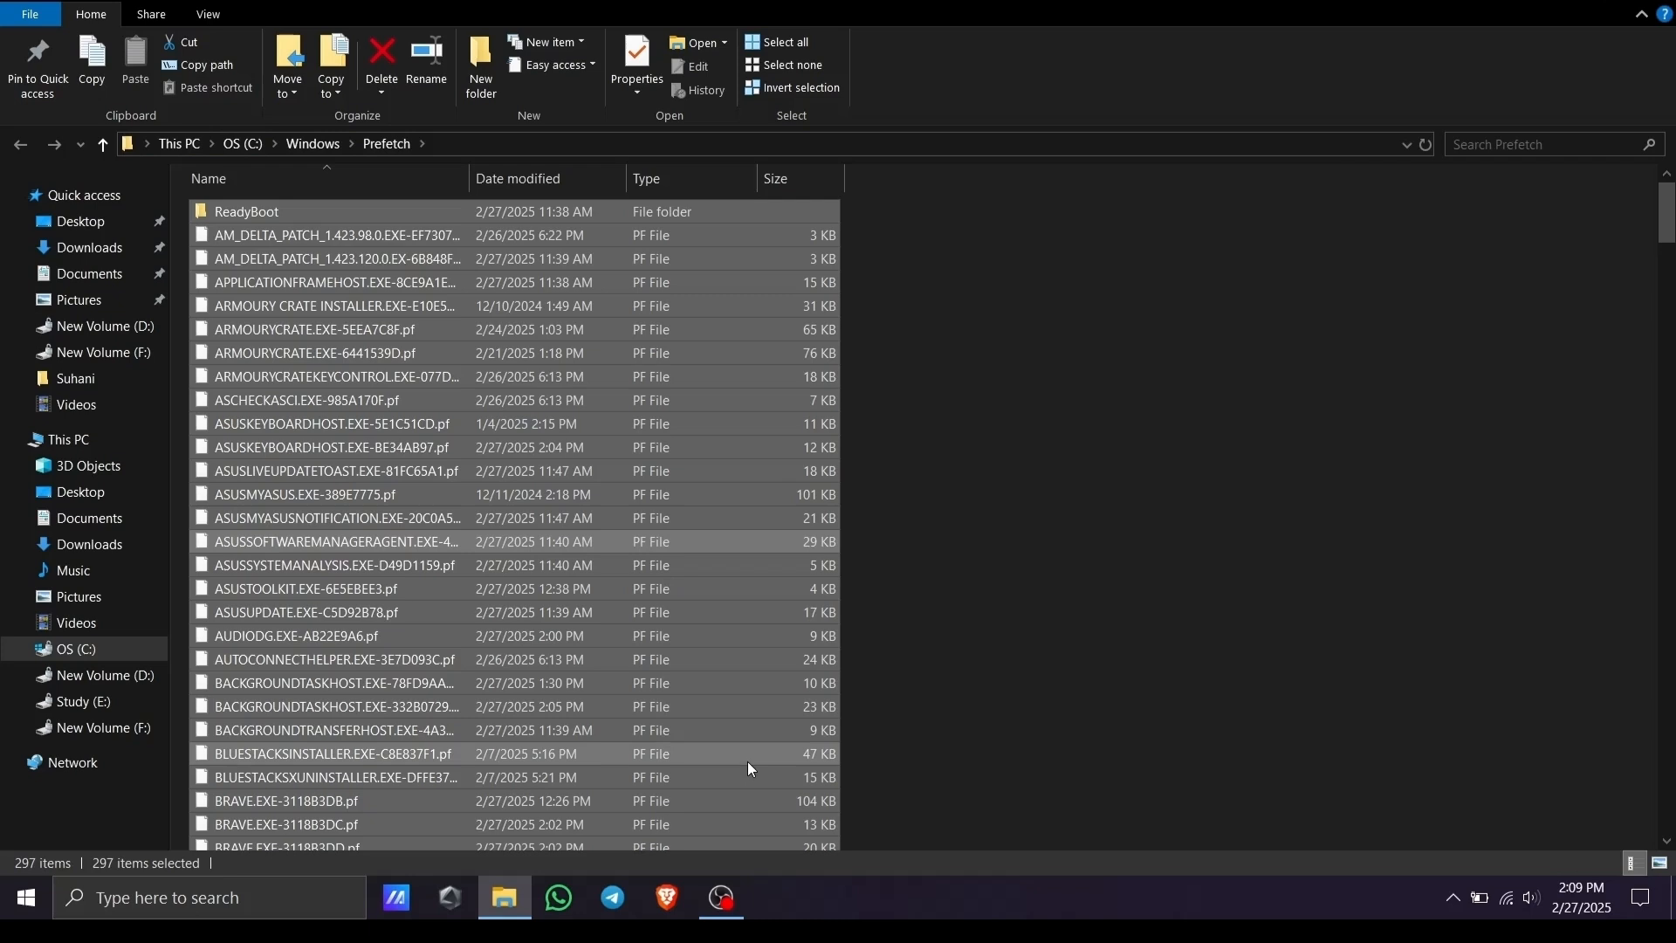
key(Delete)
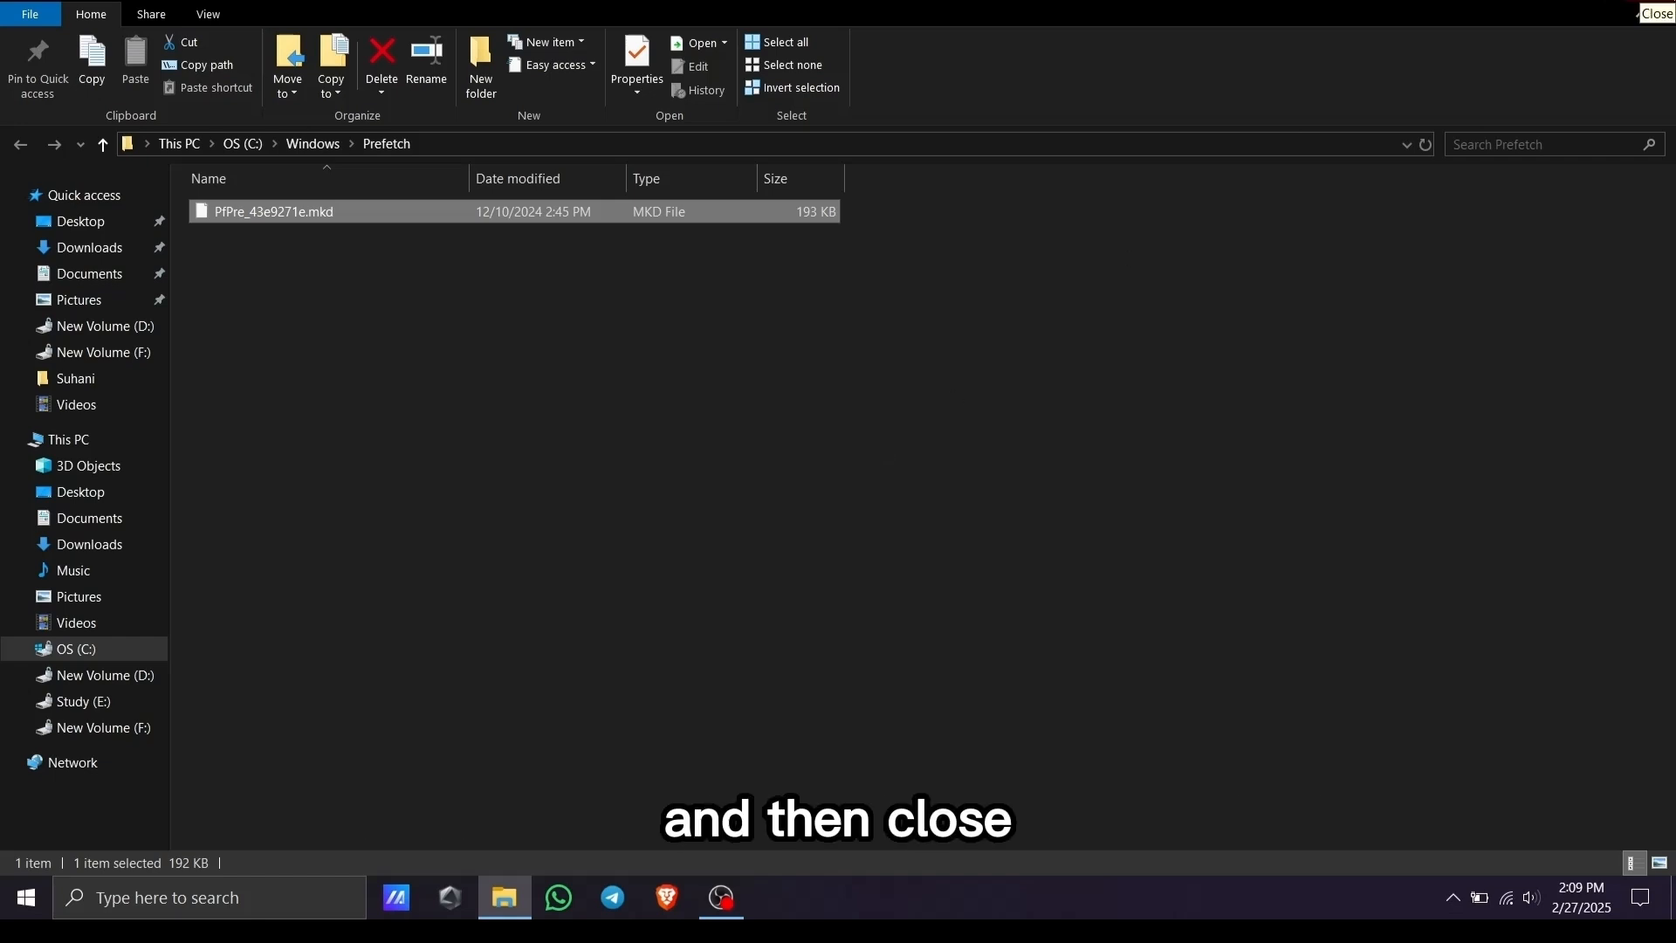
click(1657, 14)
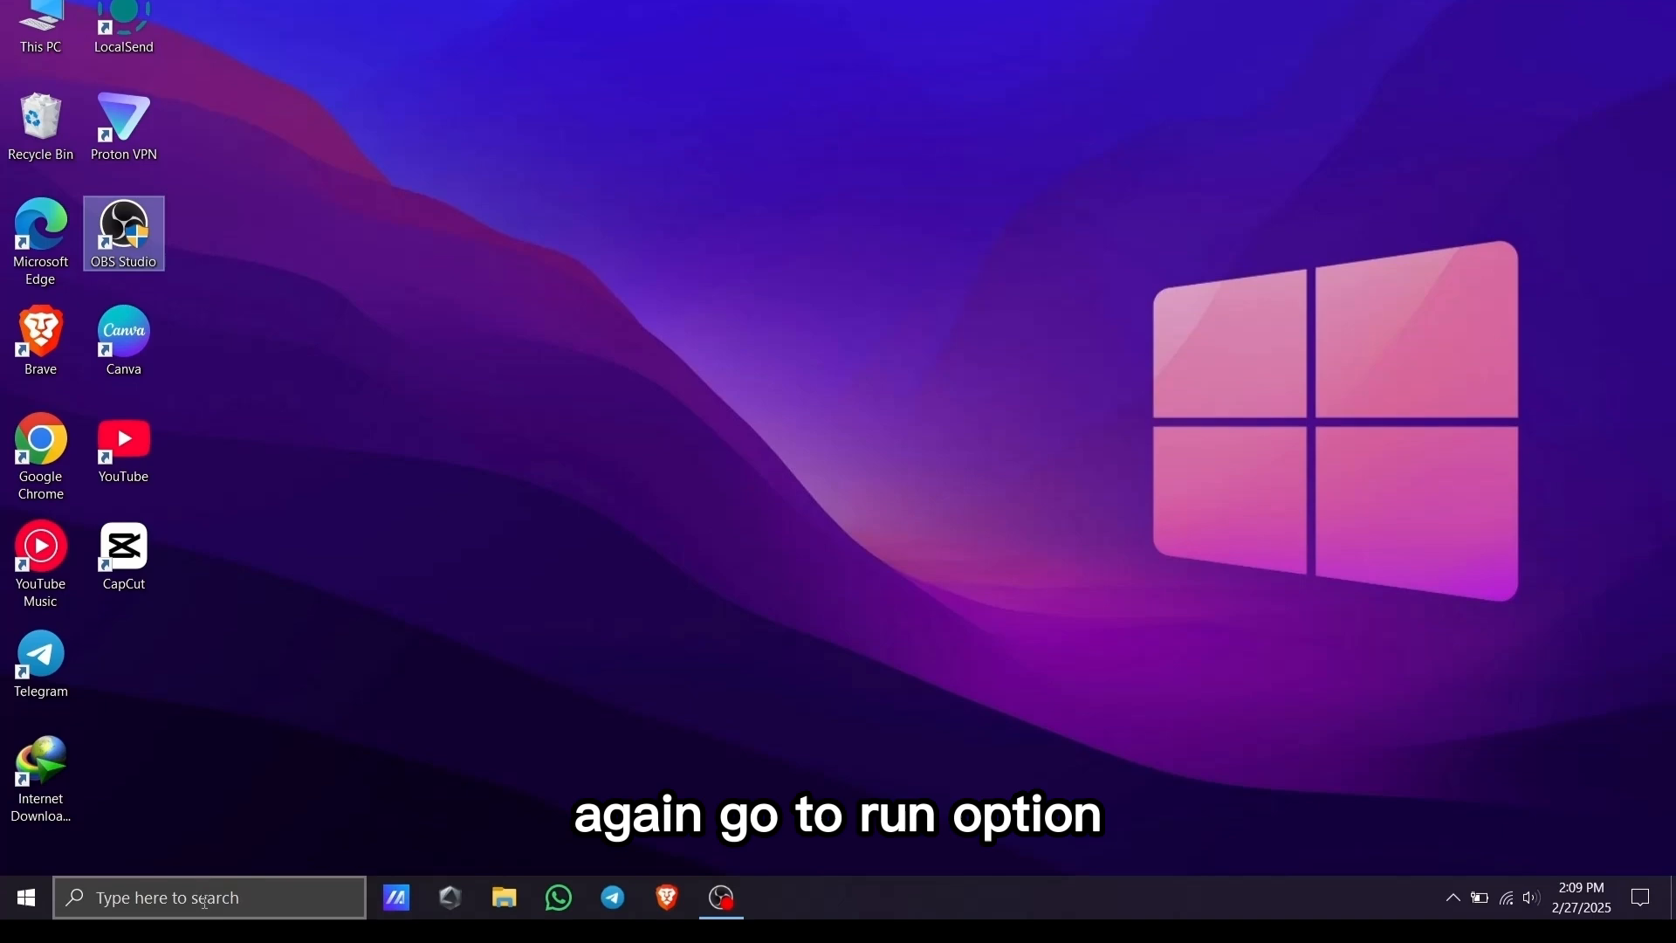
Step: Open the user's %temp% folder from Run (Win+R)
key(Win+r)
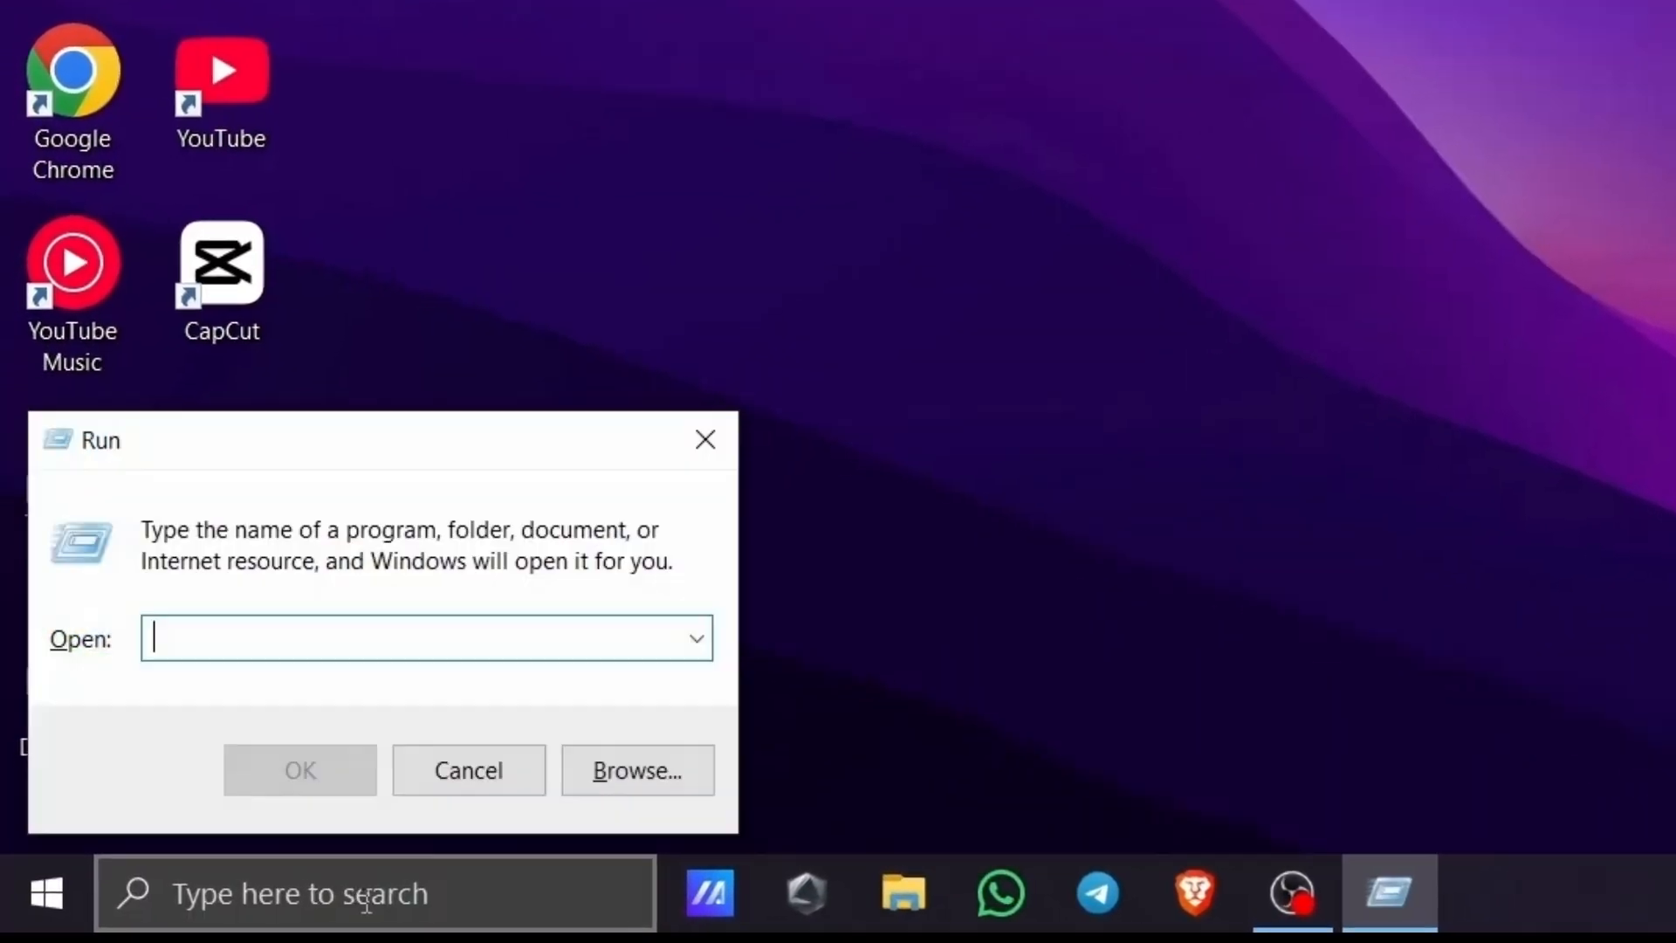
text(%)
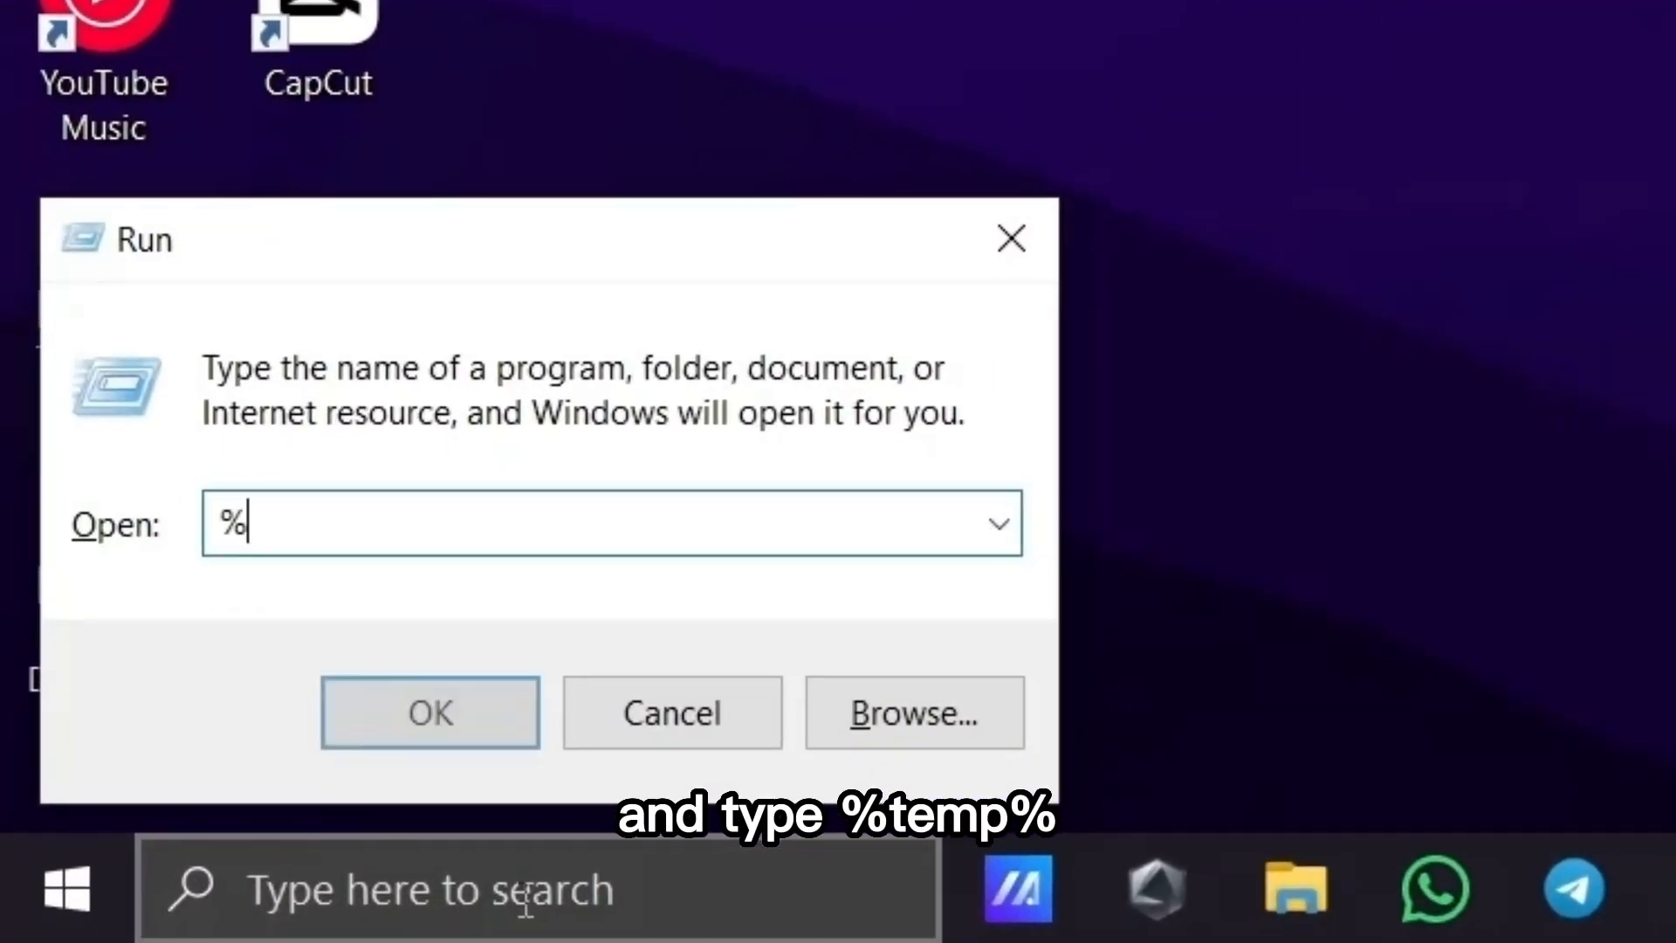
text(temp)
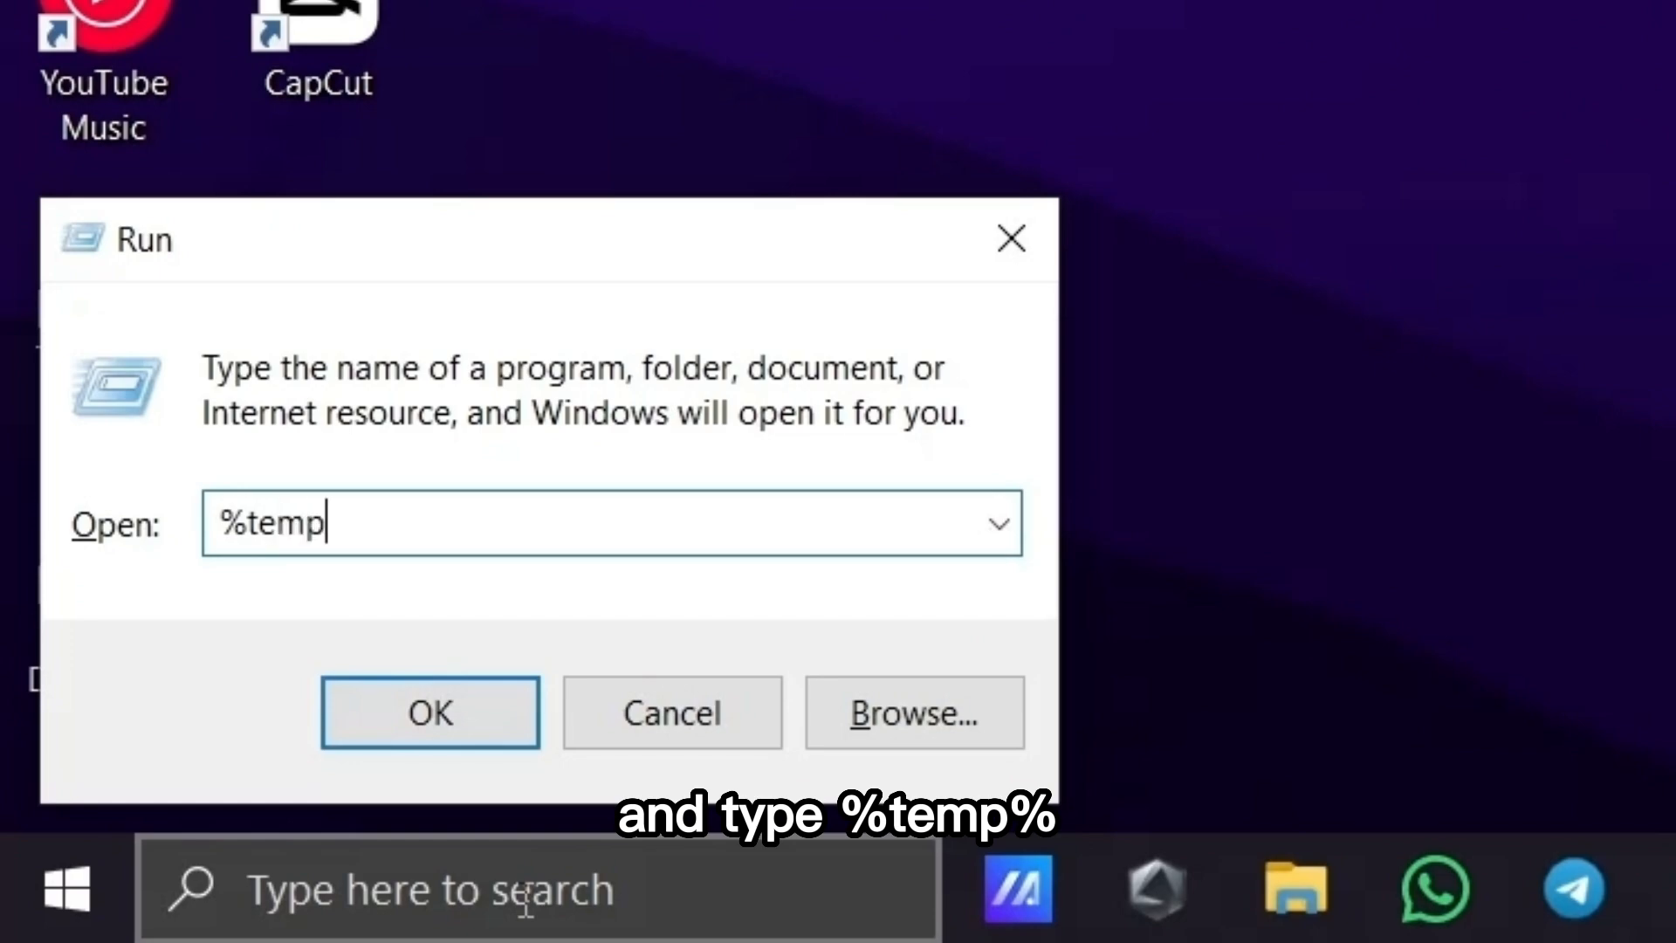
text(%)
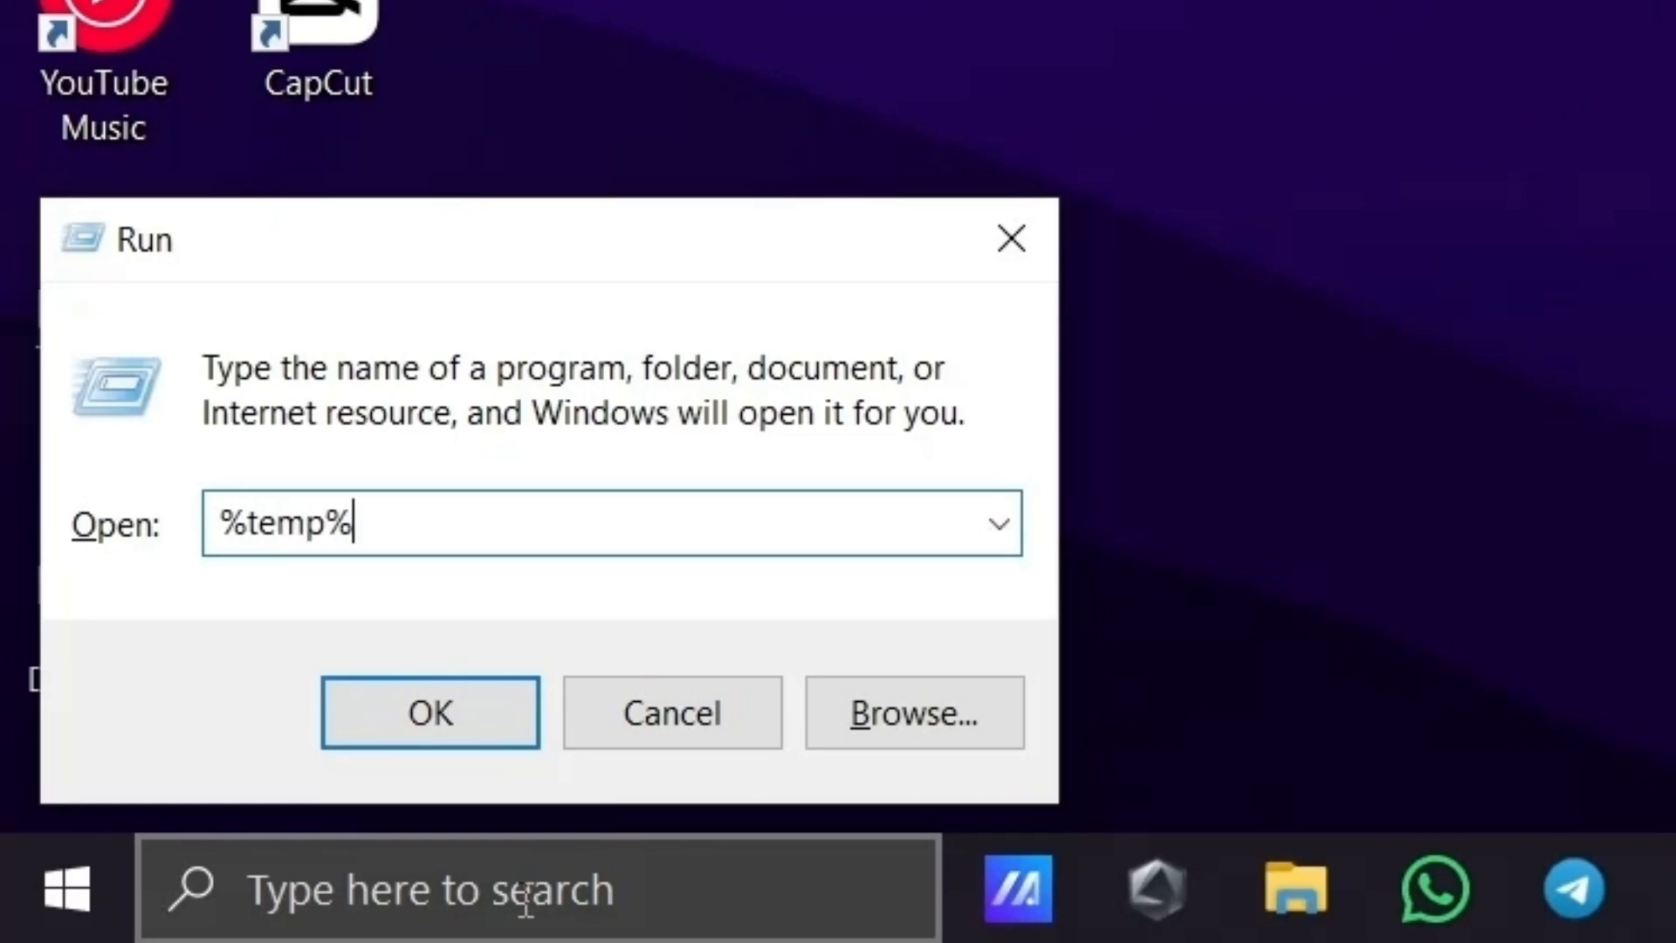
click(428, 712)
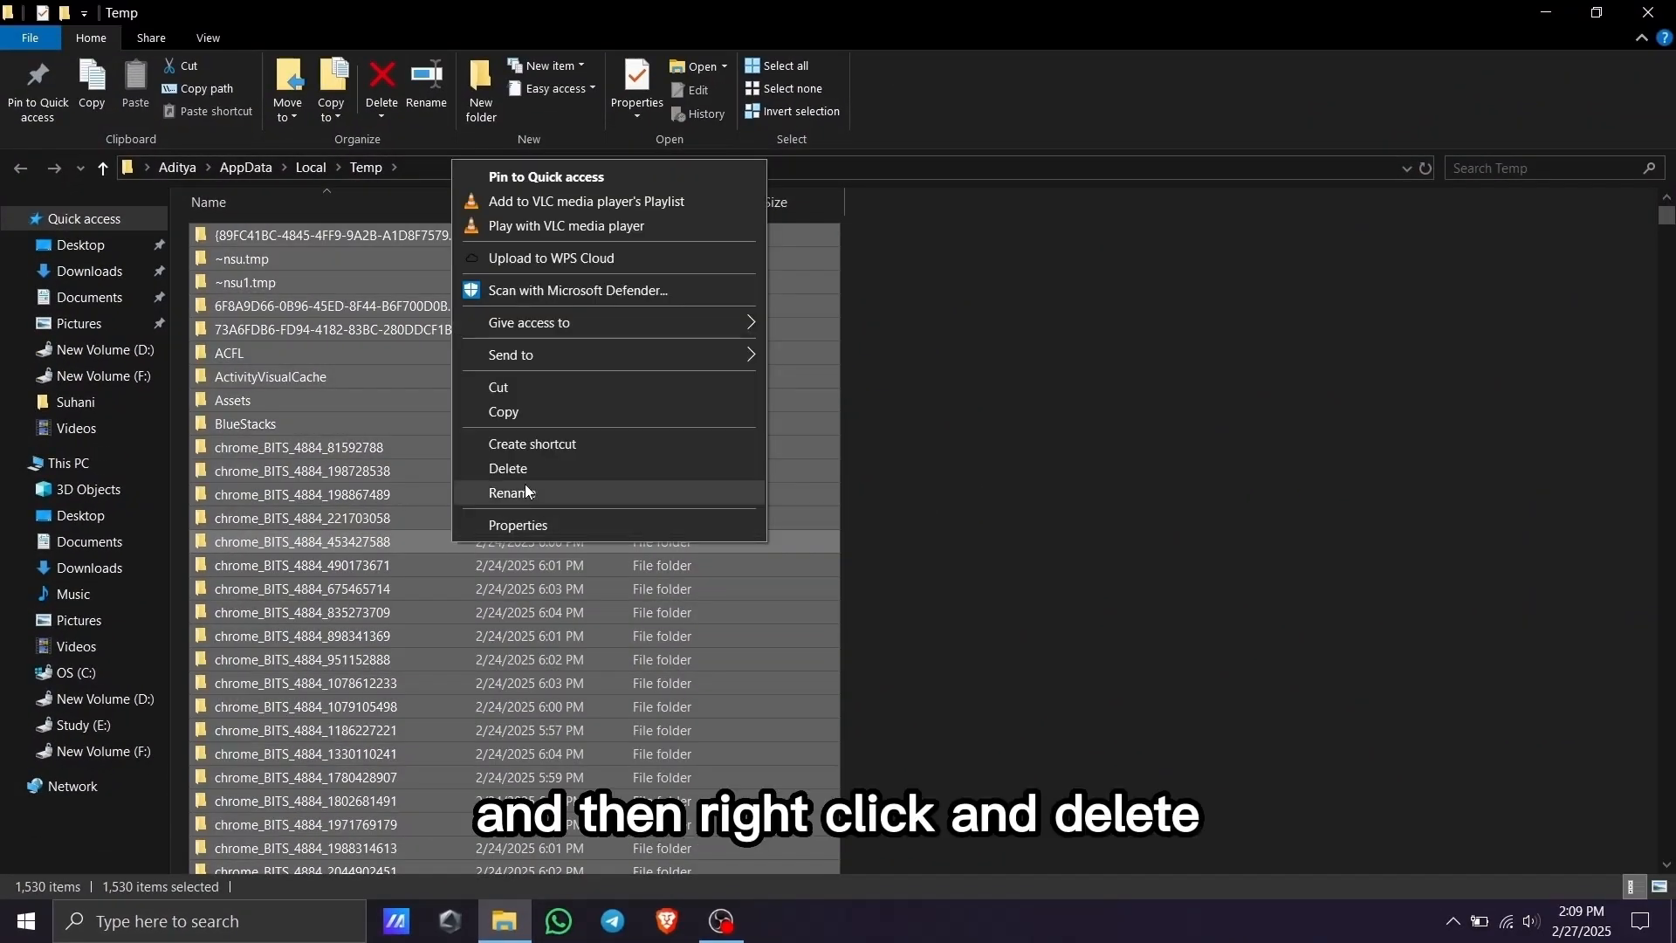
Step: Delete all %temp% items, applying admin permission to all and skipping in-use files
click(508, 468)
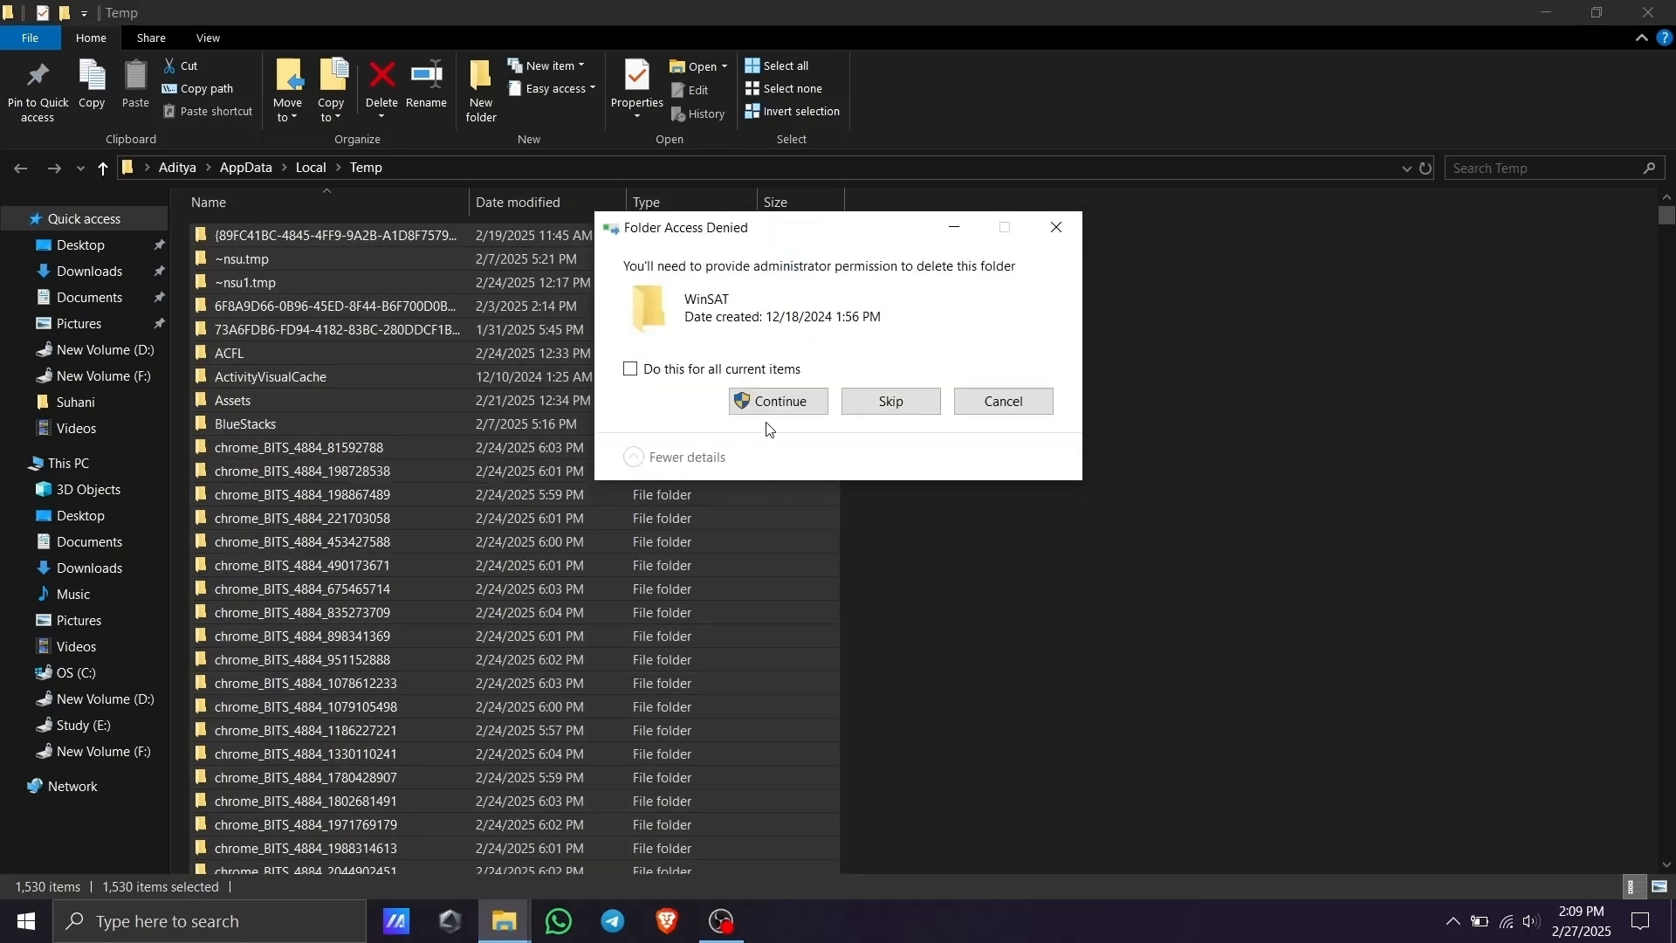
click(631, 368)
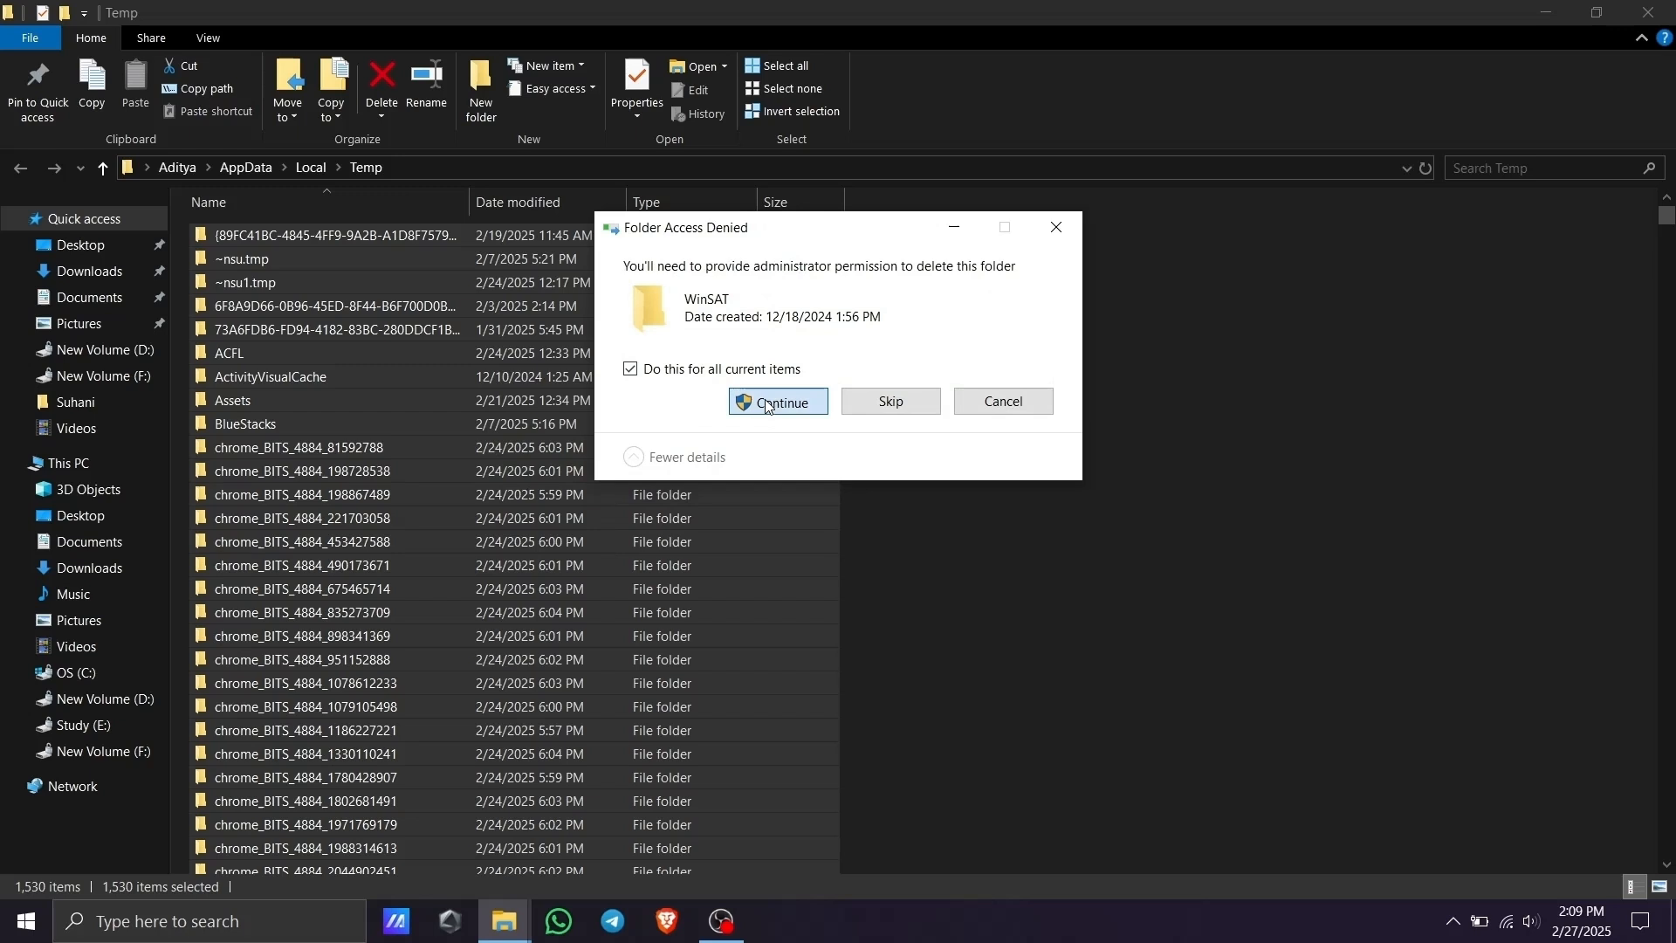
click(777, 400)
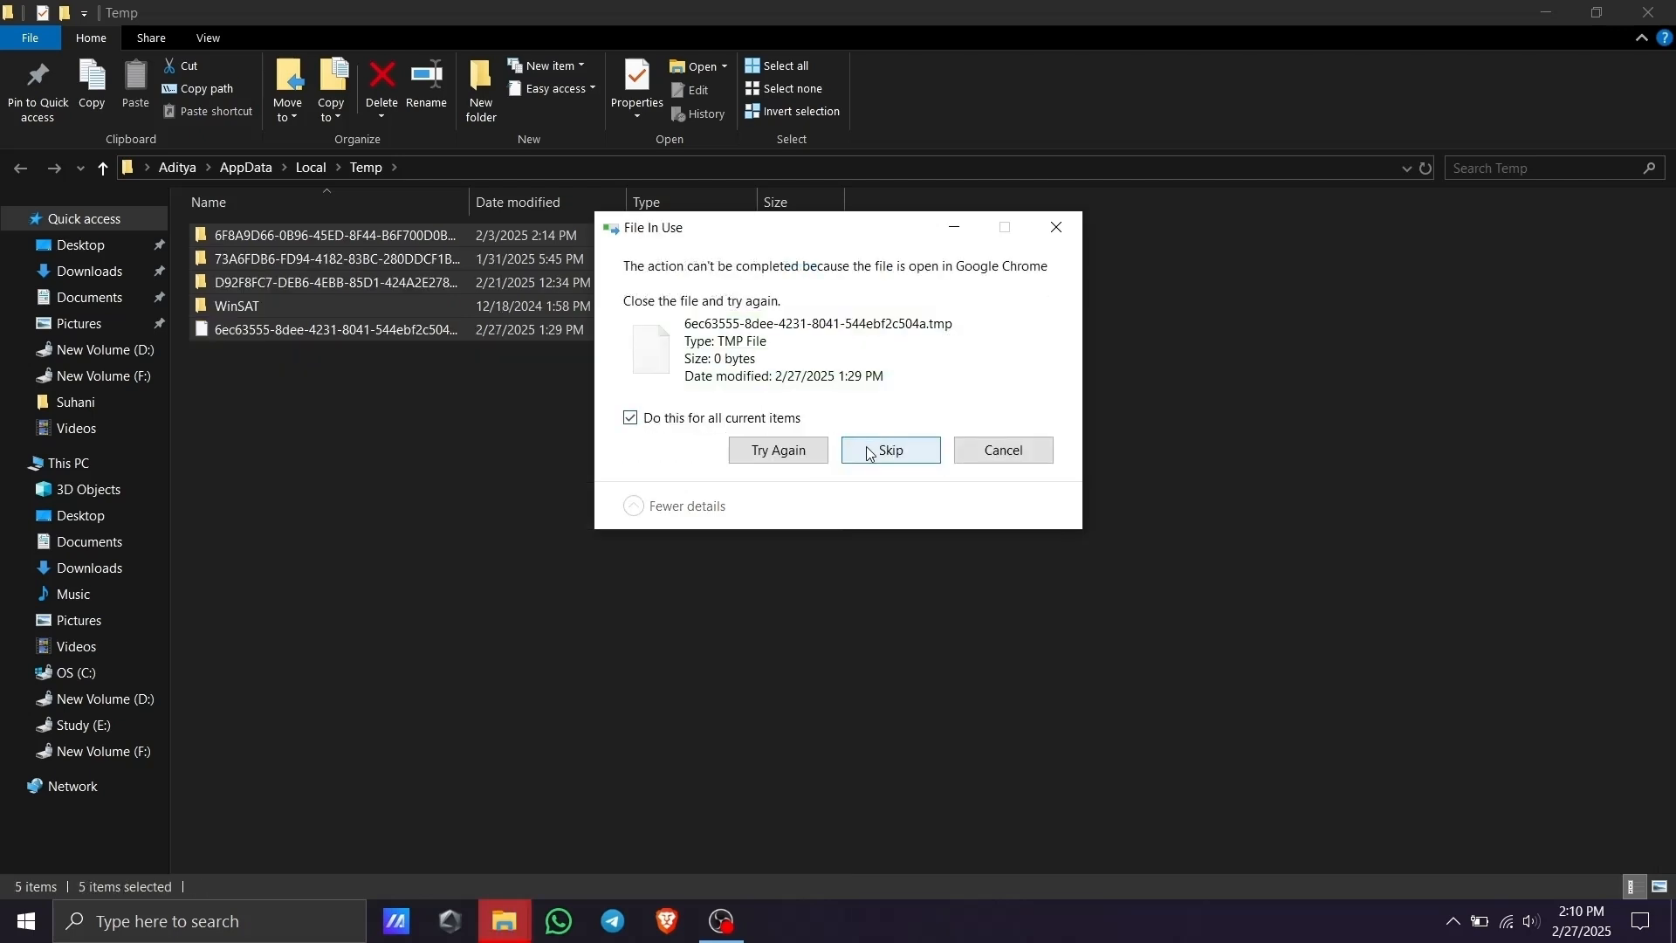
mouse_move(862, 428)
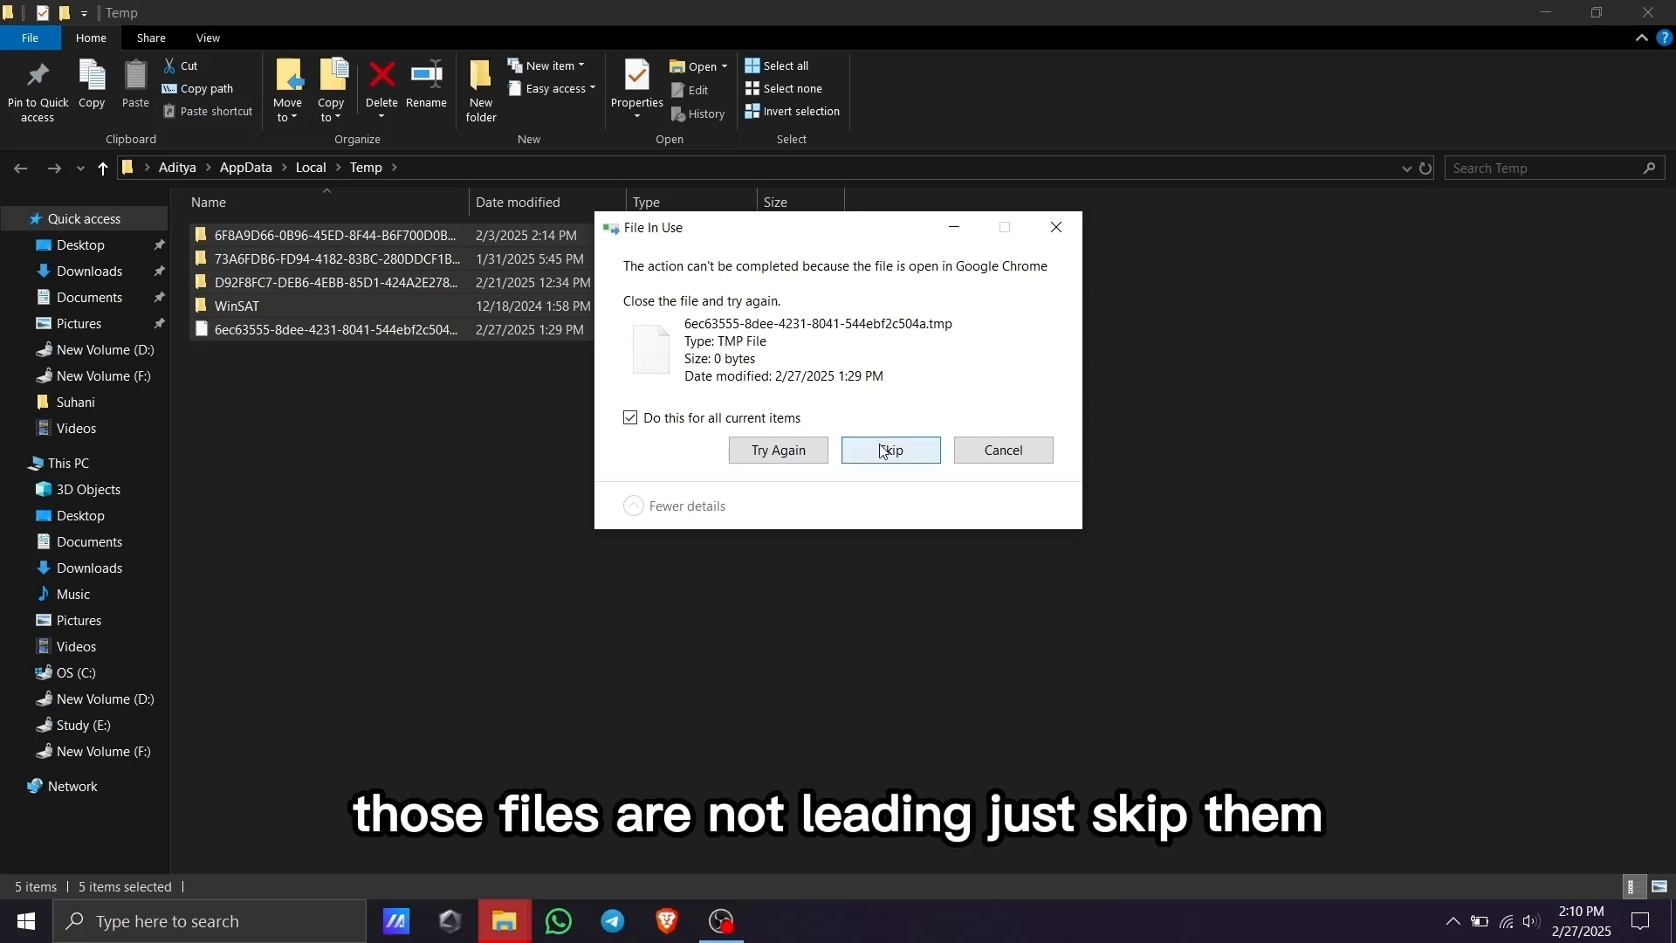
click(890, 449)
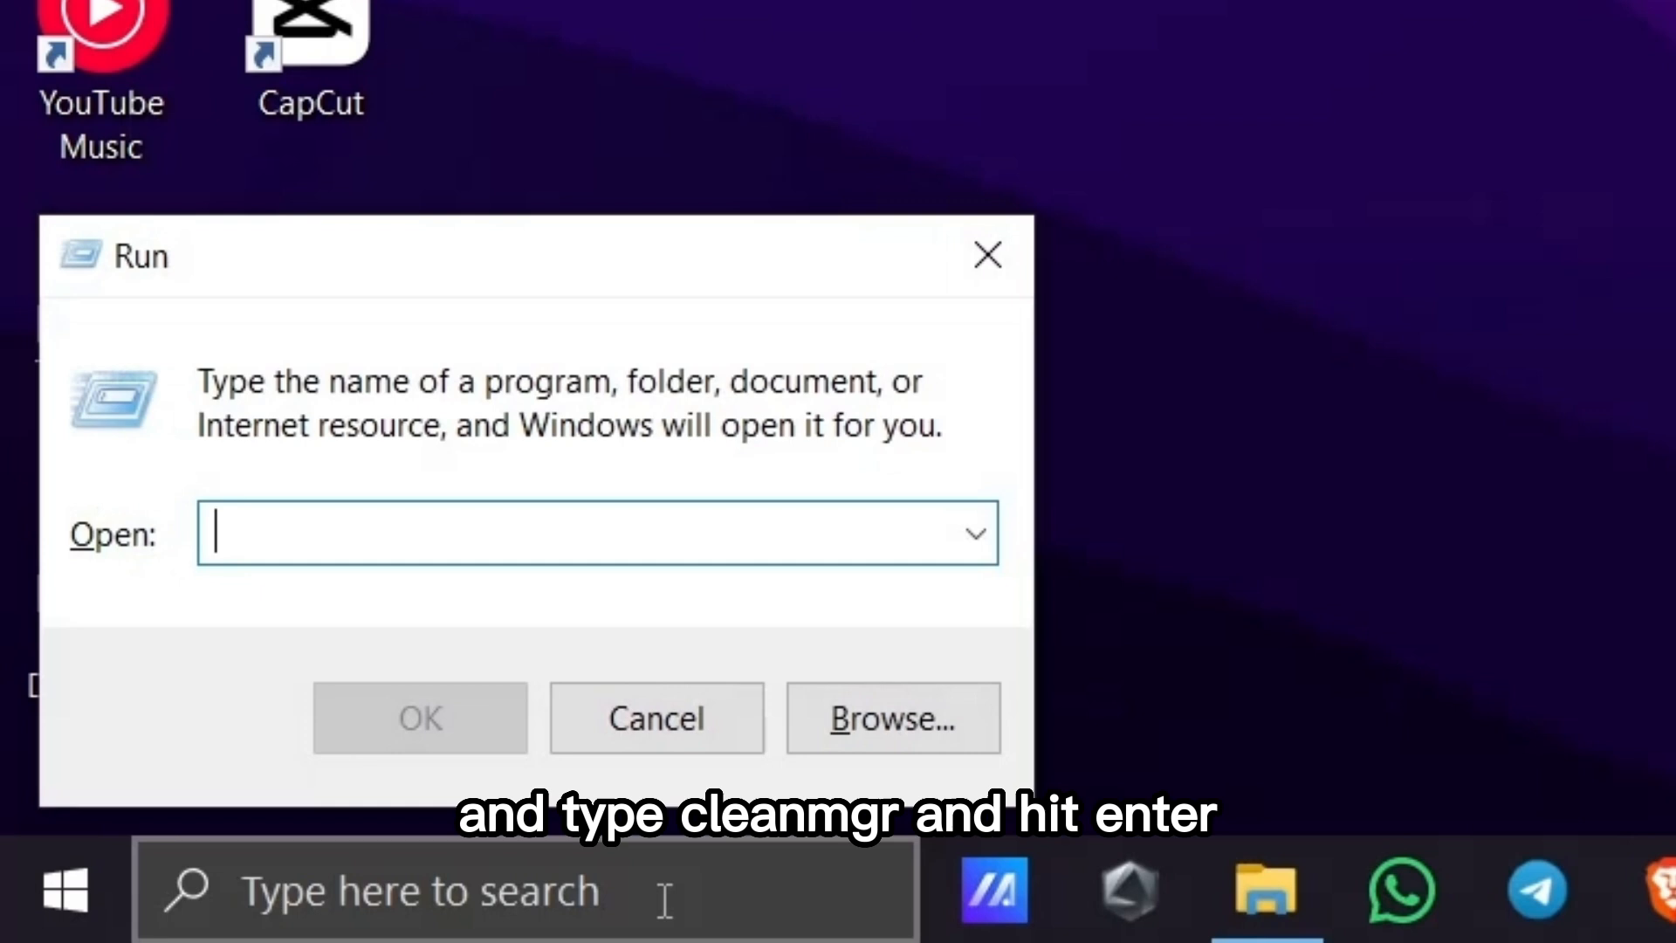
Step: Enter 'cleanmgr' in Run to start Disk Cleanup
text(cleanm)
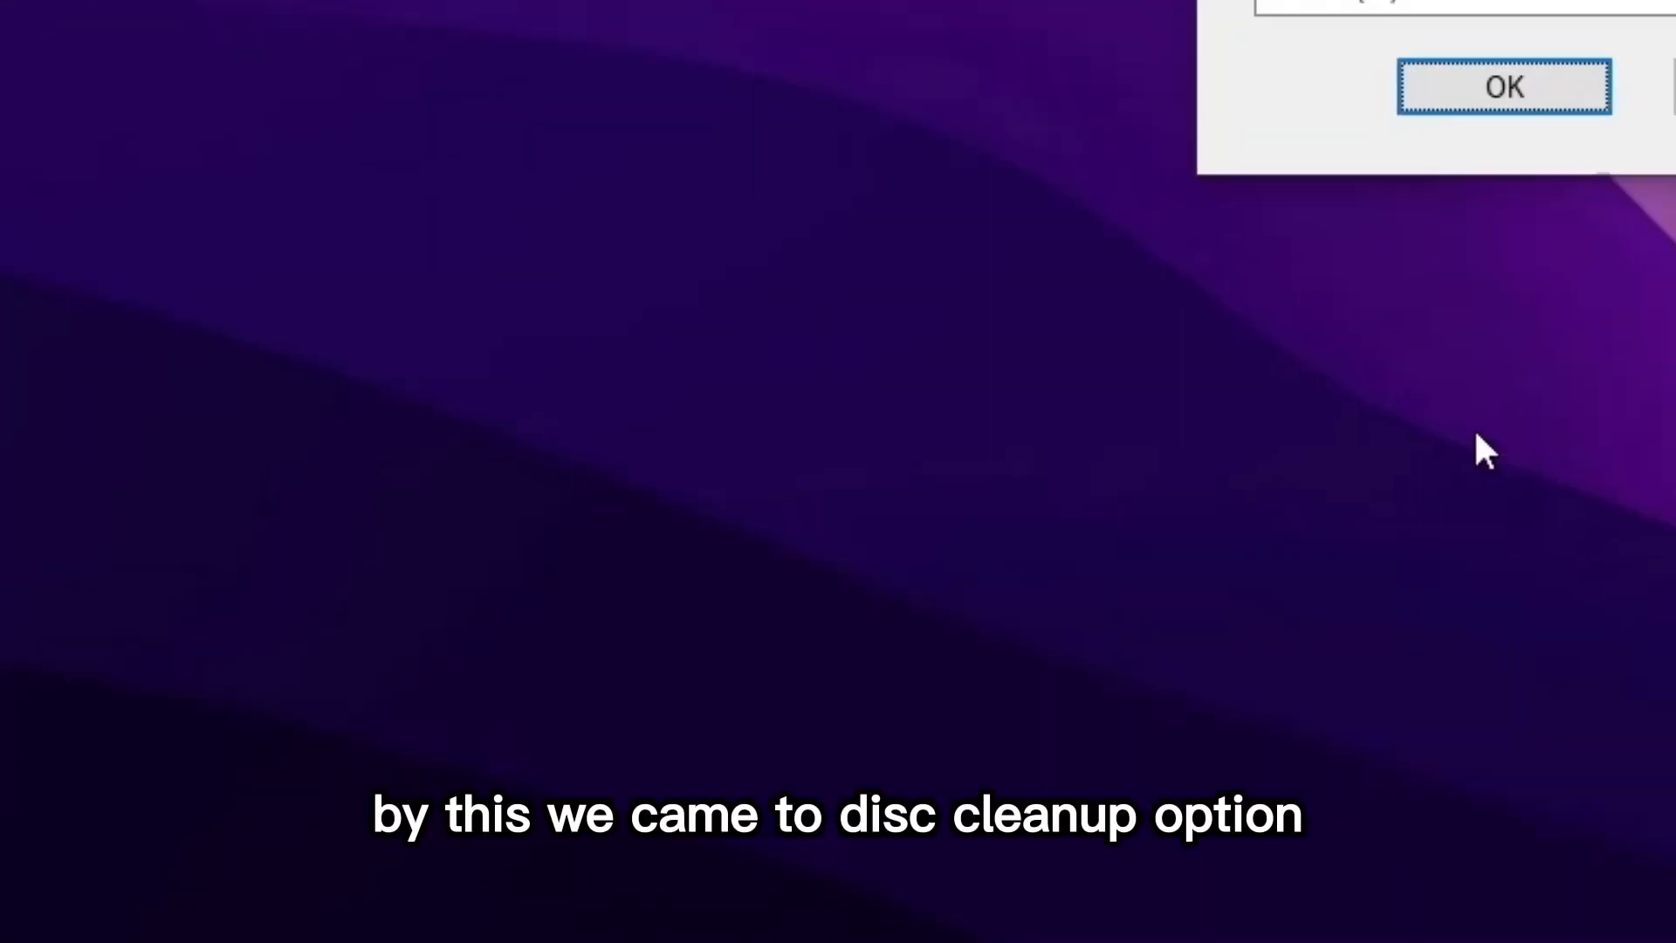
Step: Clean drive C:, including Recycle Bin and Temporary files, and confirm permanent deletion
click(1503, 87)
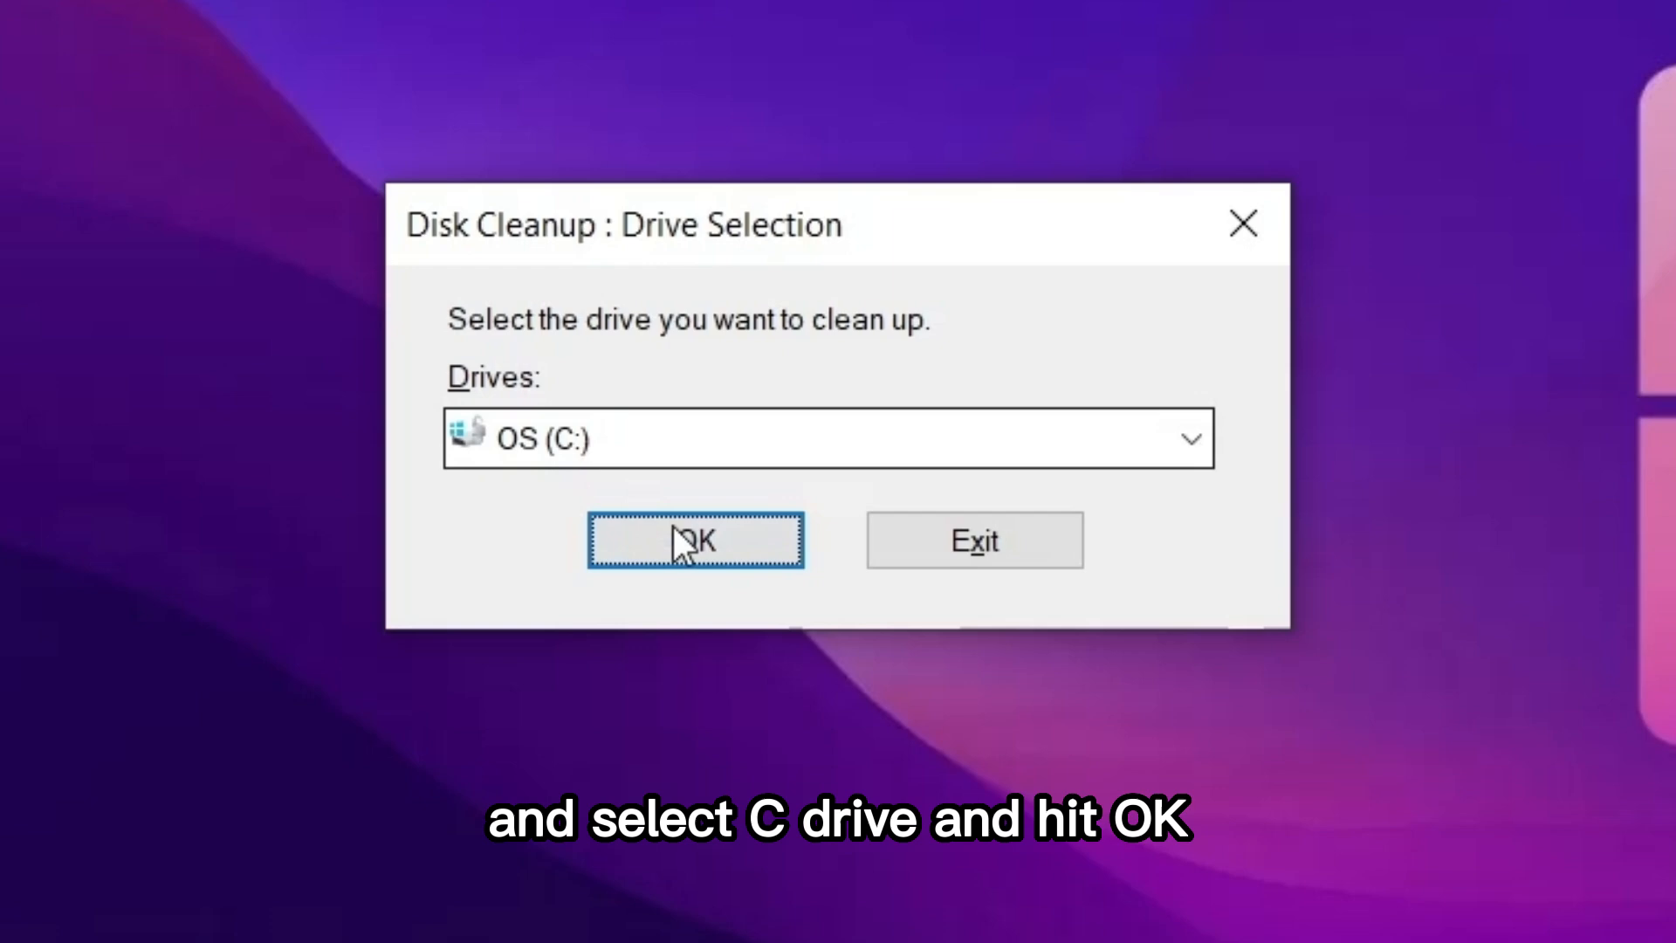
click(695, 539)
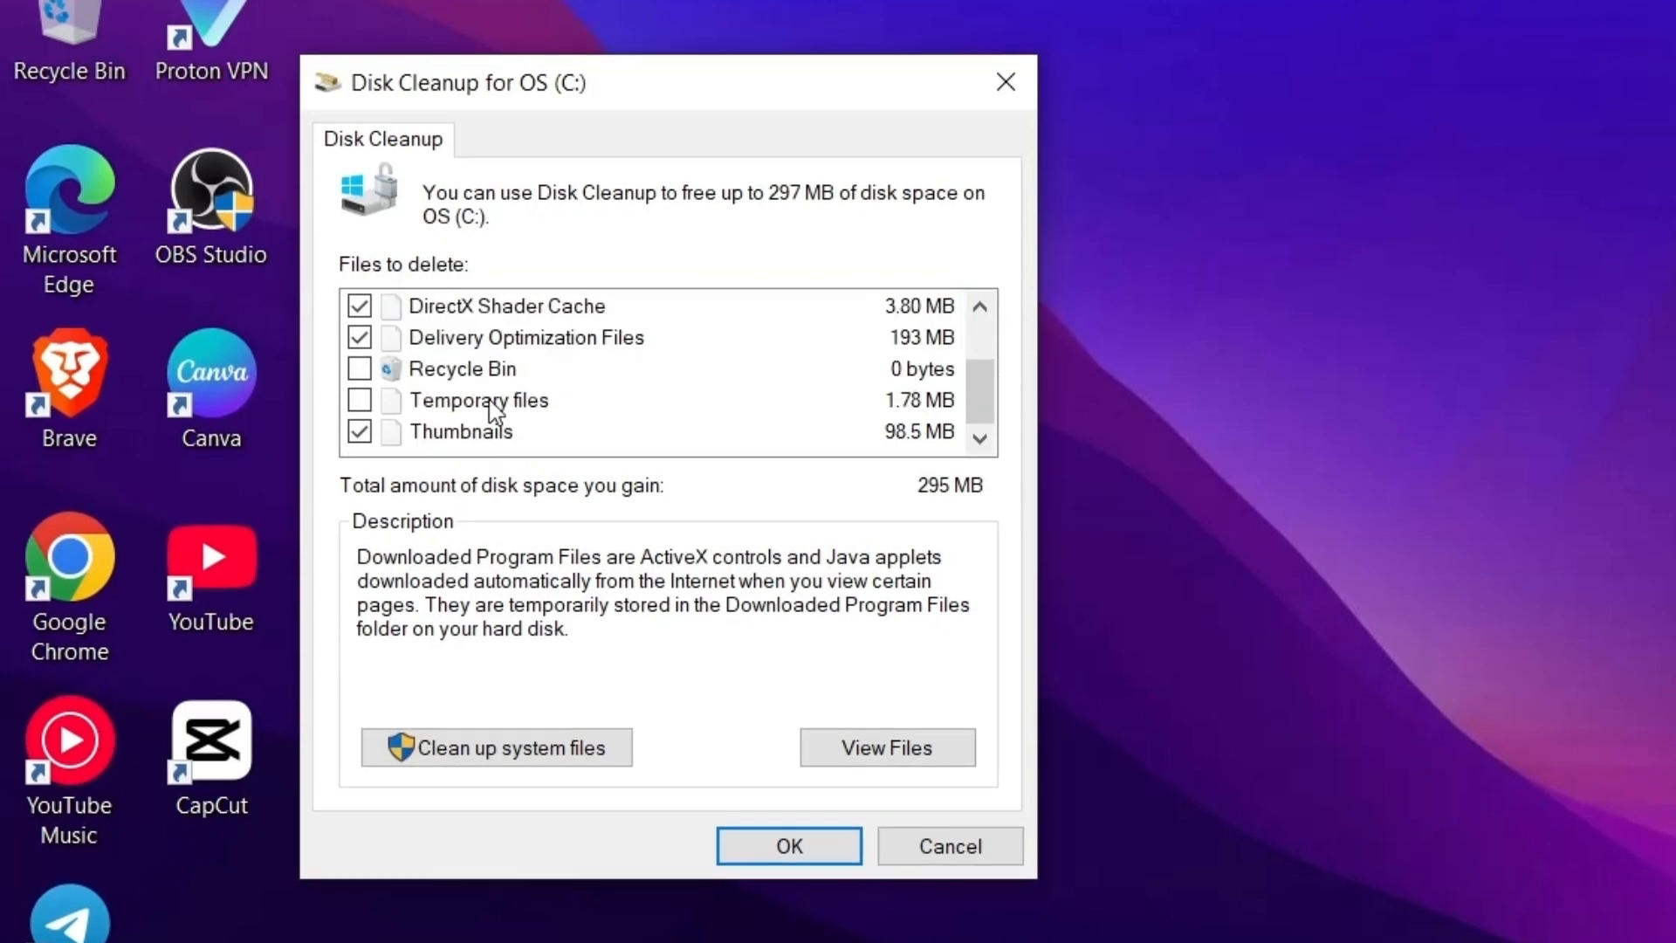
click(359, 373)
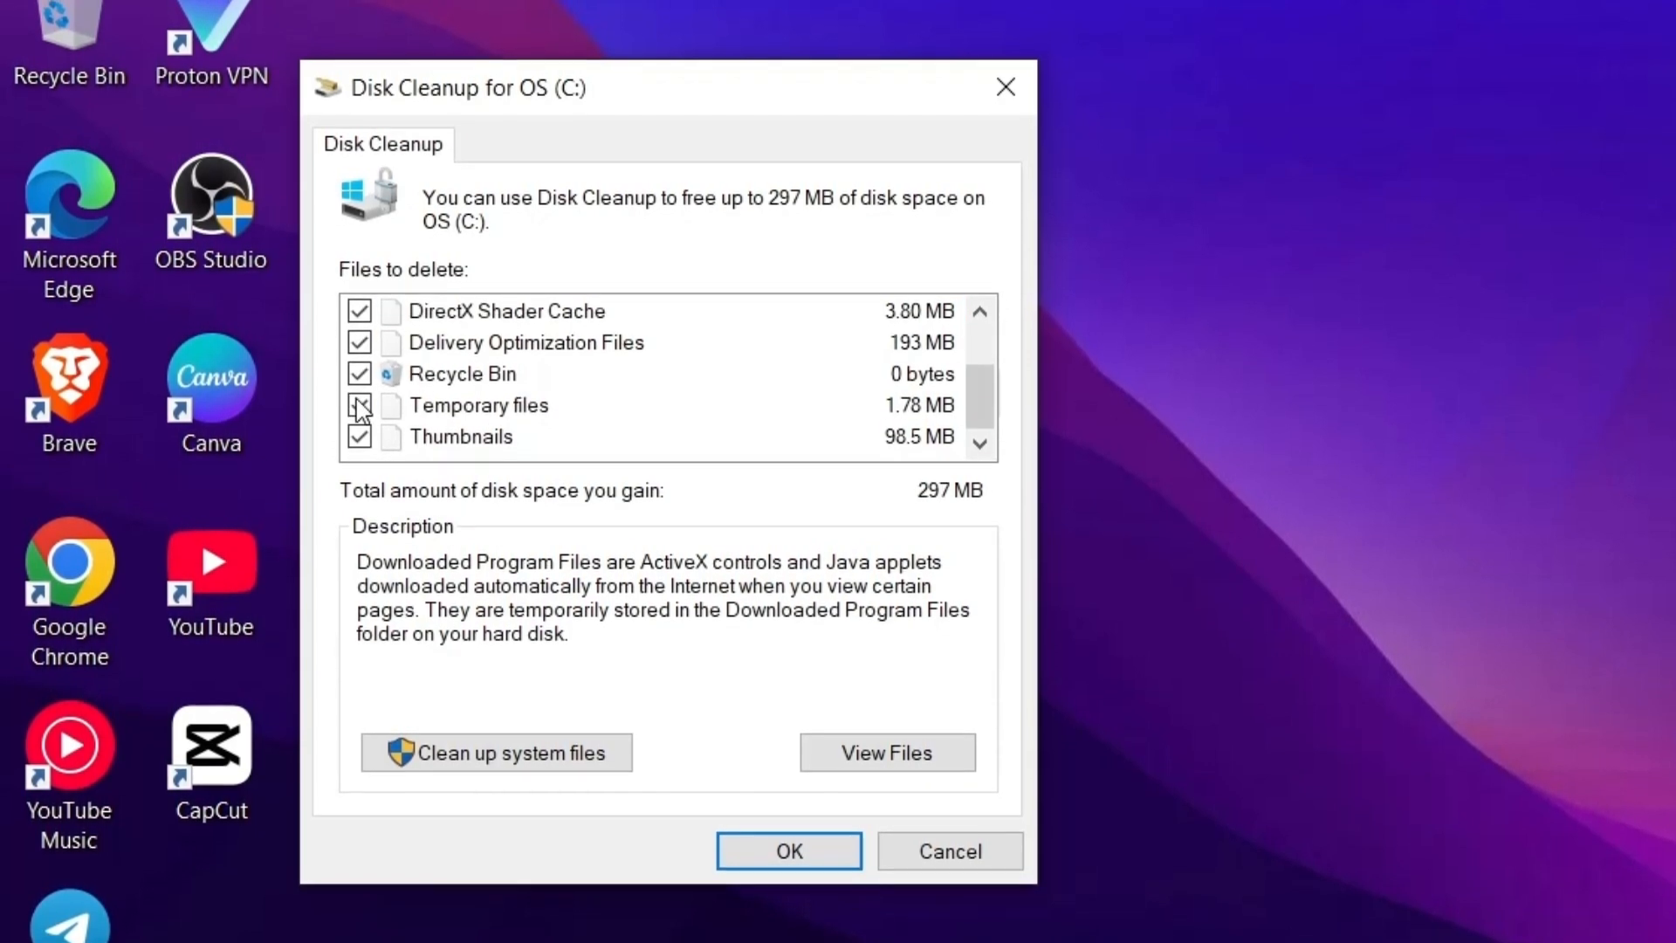
click(789, 851)
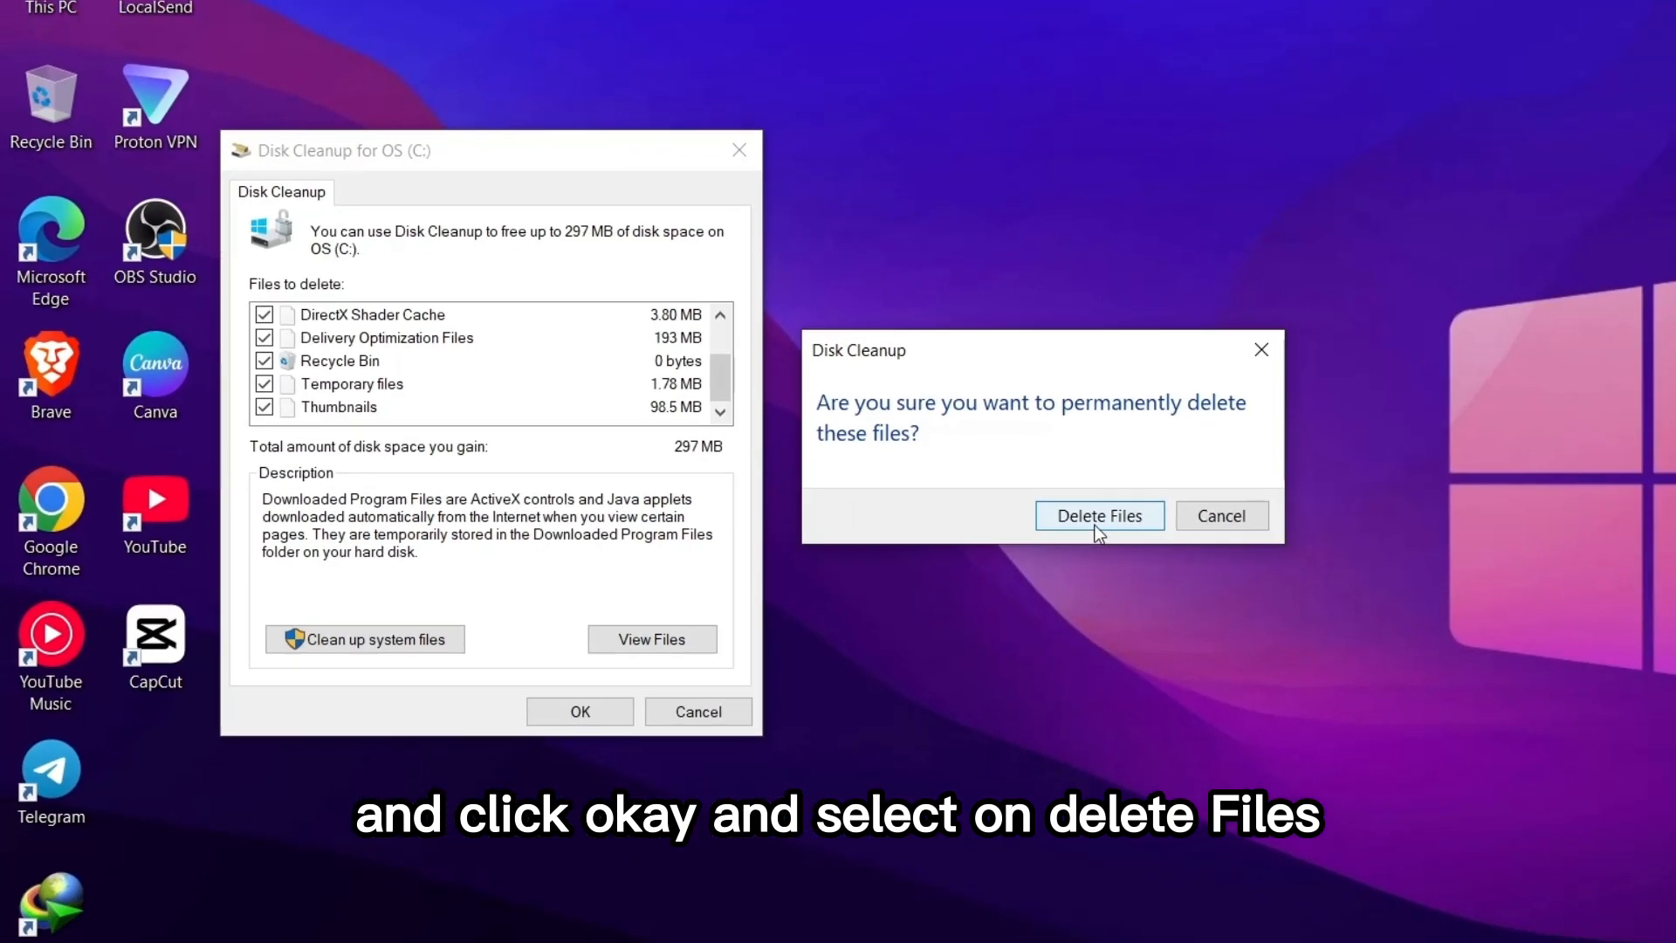
click(1099, 516)
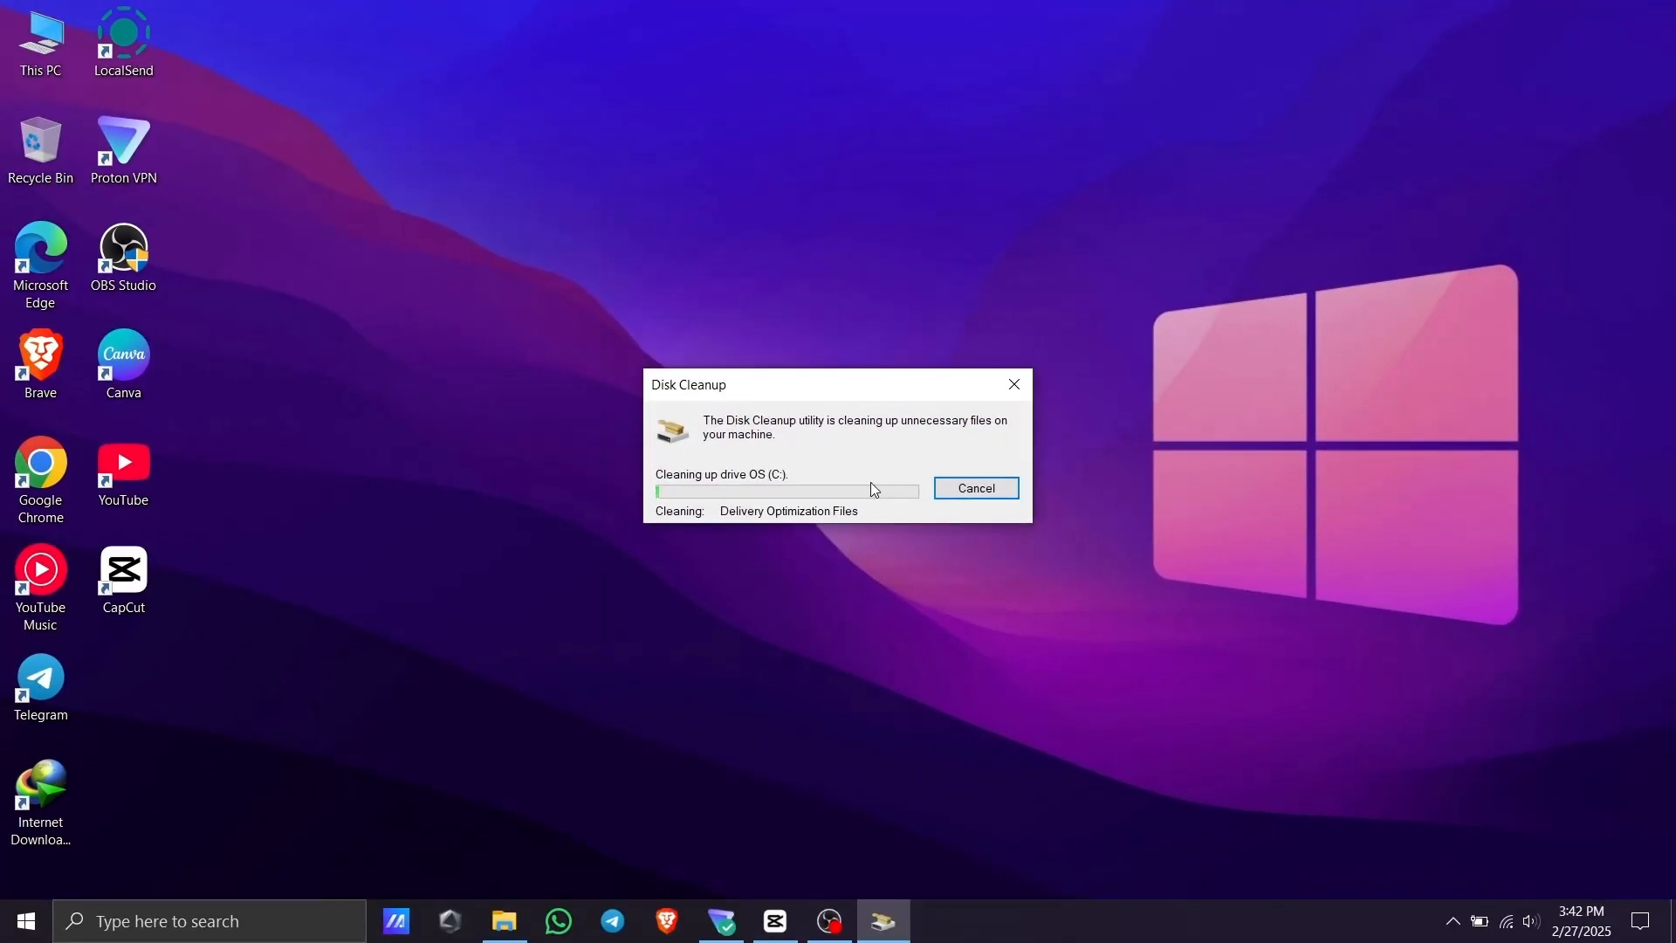